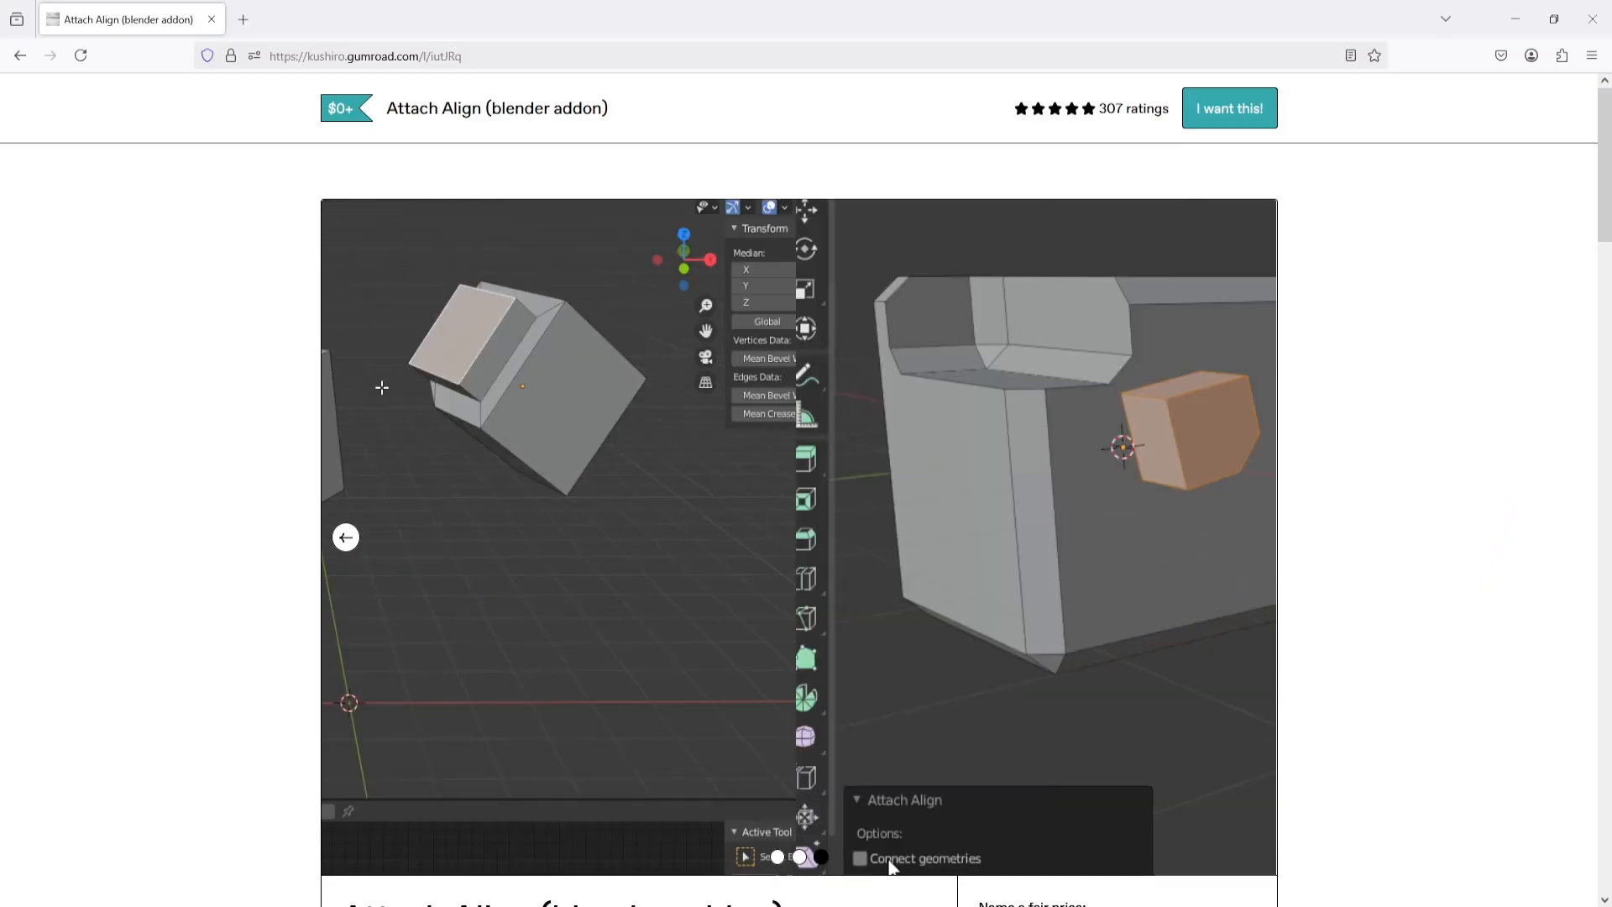
# - Scroll the Attach Align Gumroad page down to its description and 'Name a fair price' box
pyautogui.scroll(-3)
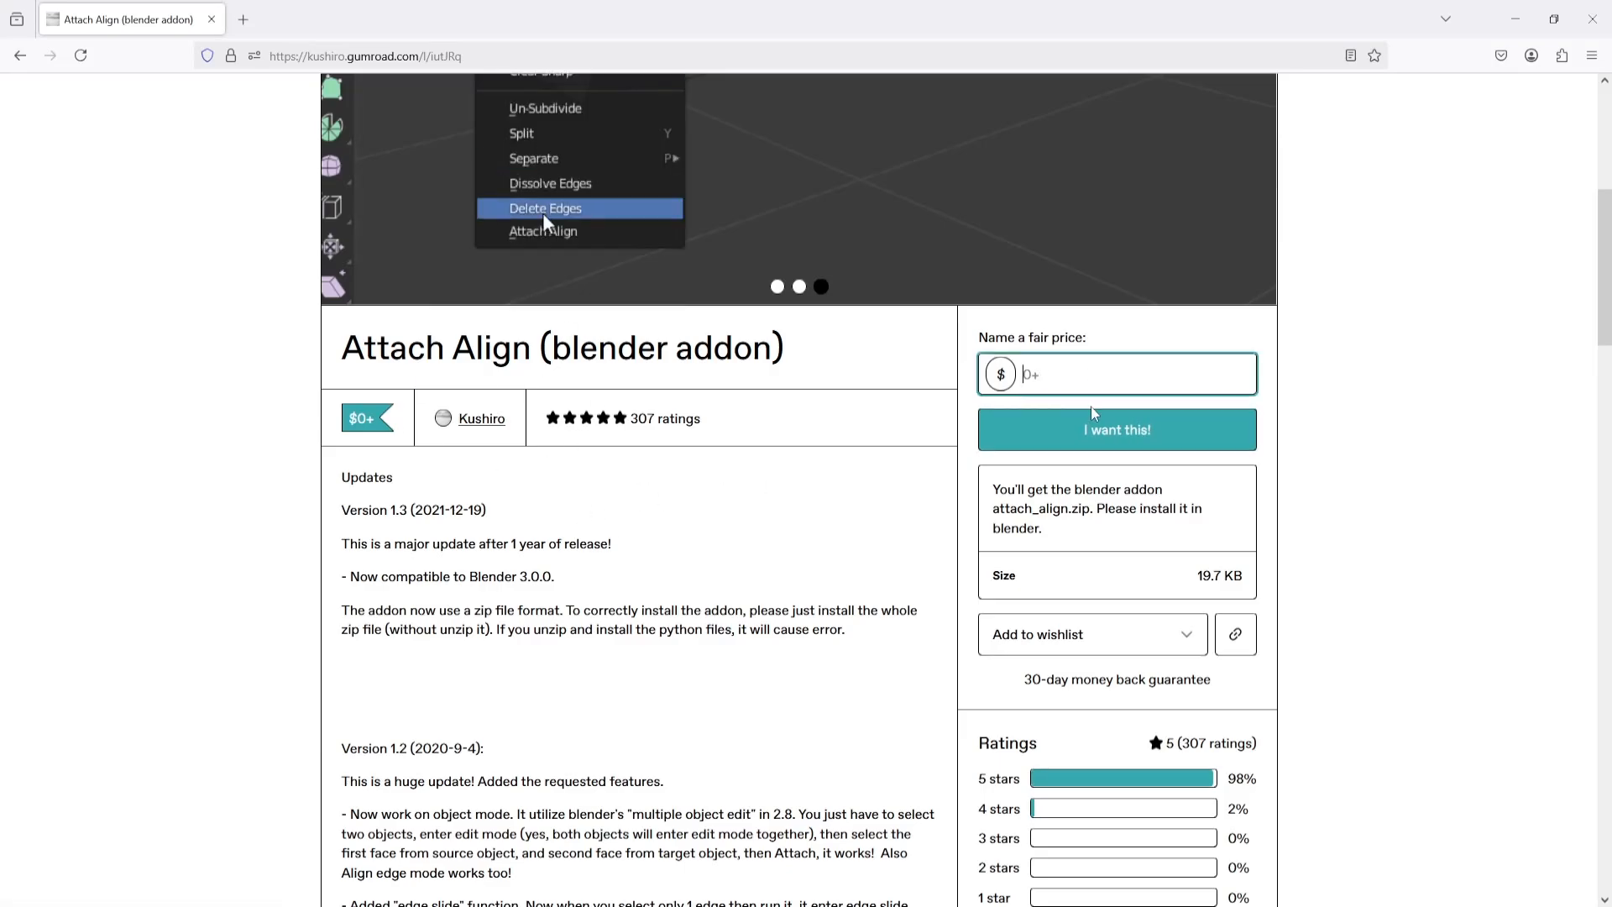
pyautogui.click(1117, 430)
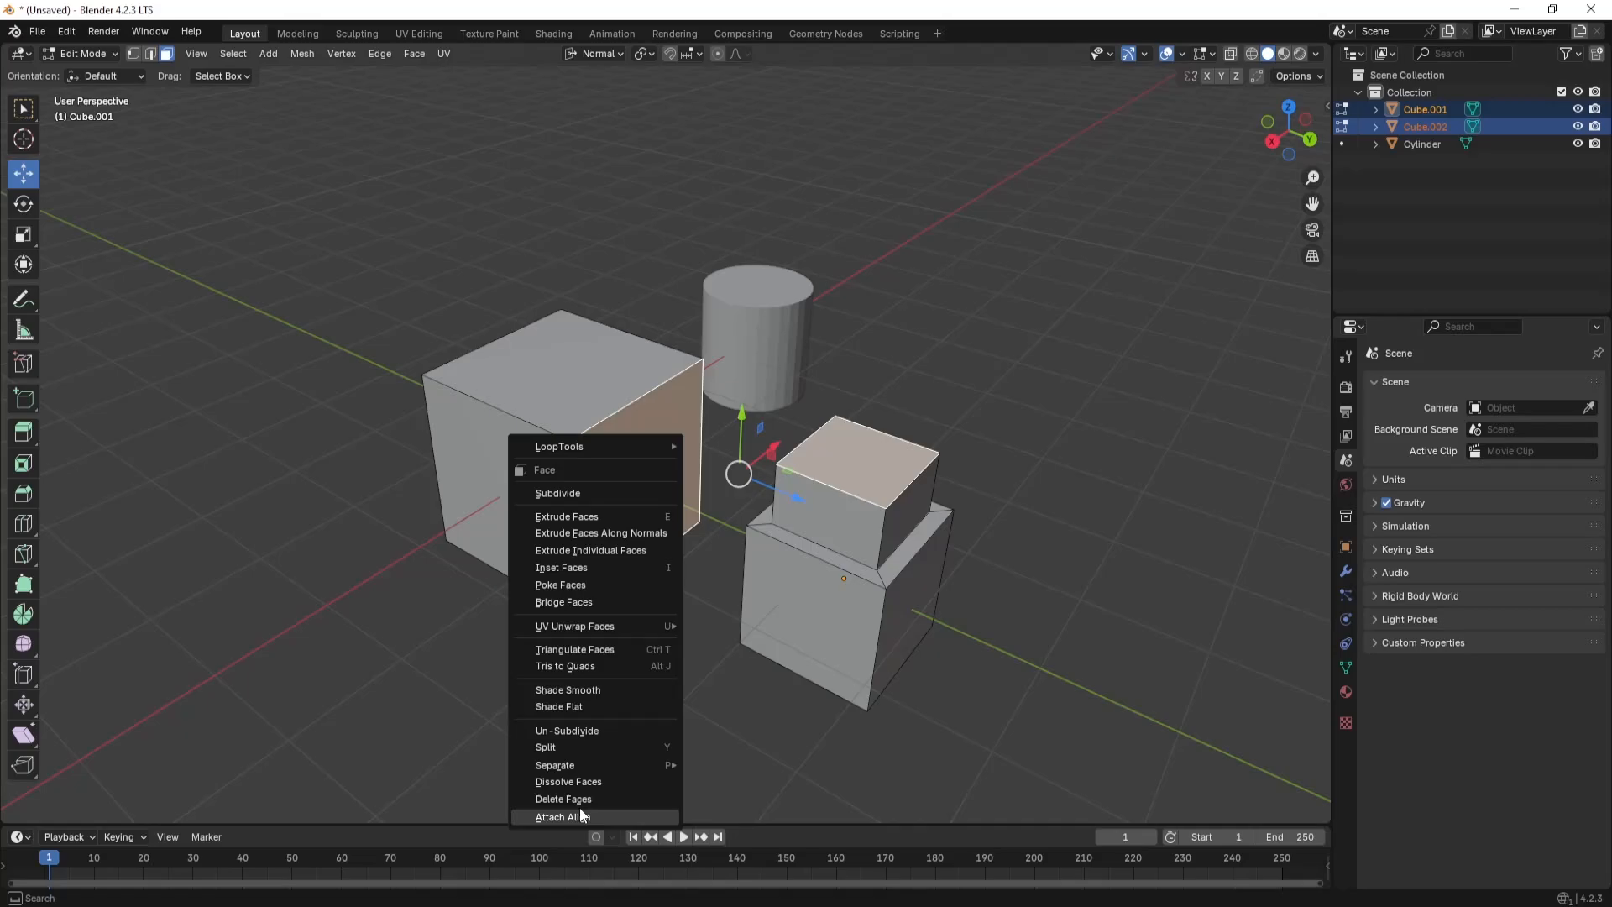
# - Snap the cylinder flush onto the cube's top face using Attach Align from the Face context menu
pyautogui.click(561, 816)
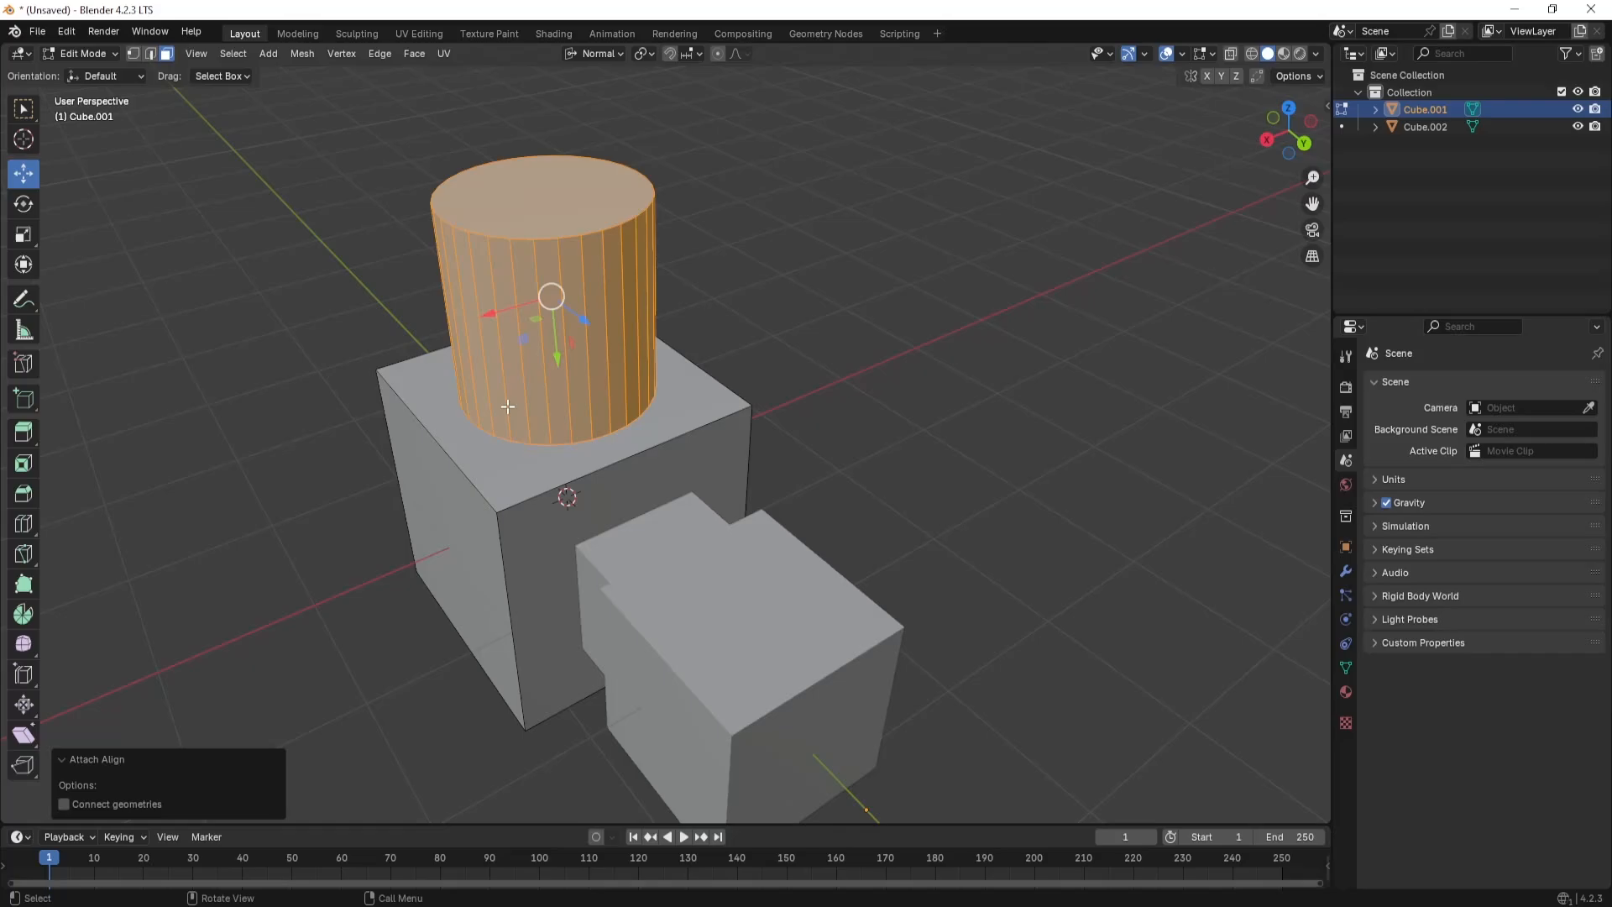
pyautogui.click(64, 804)
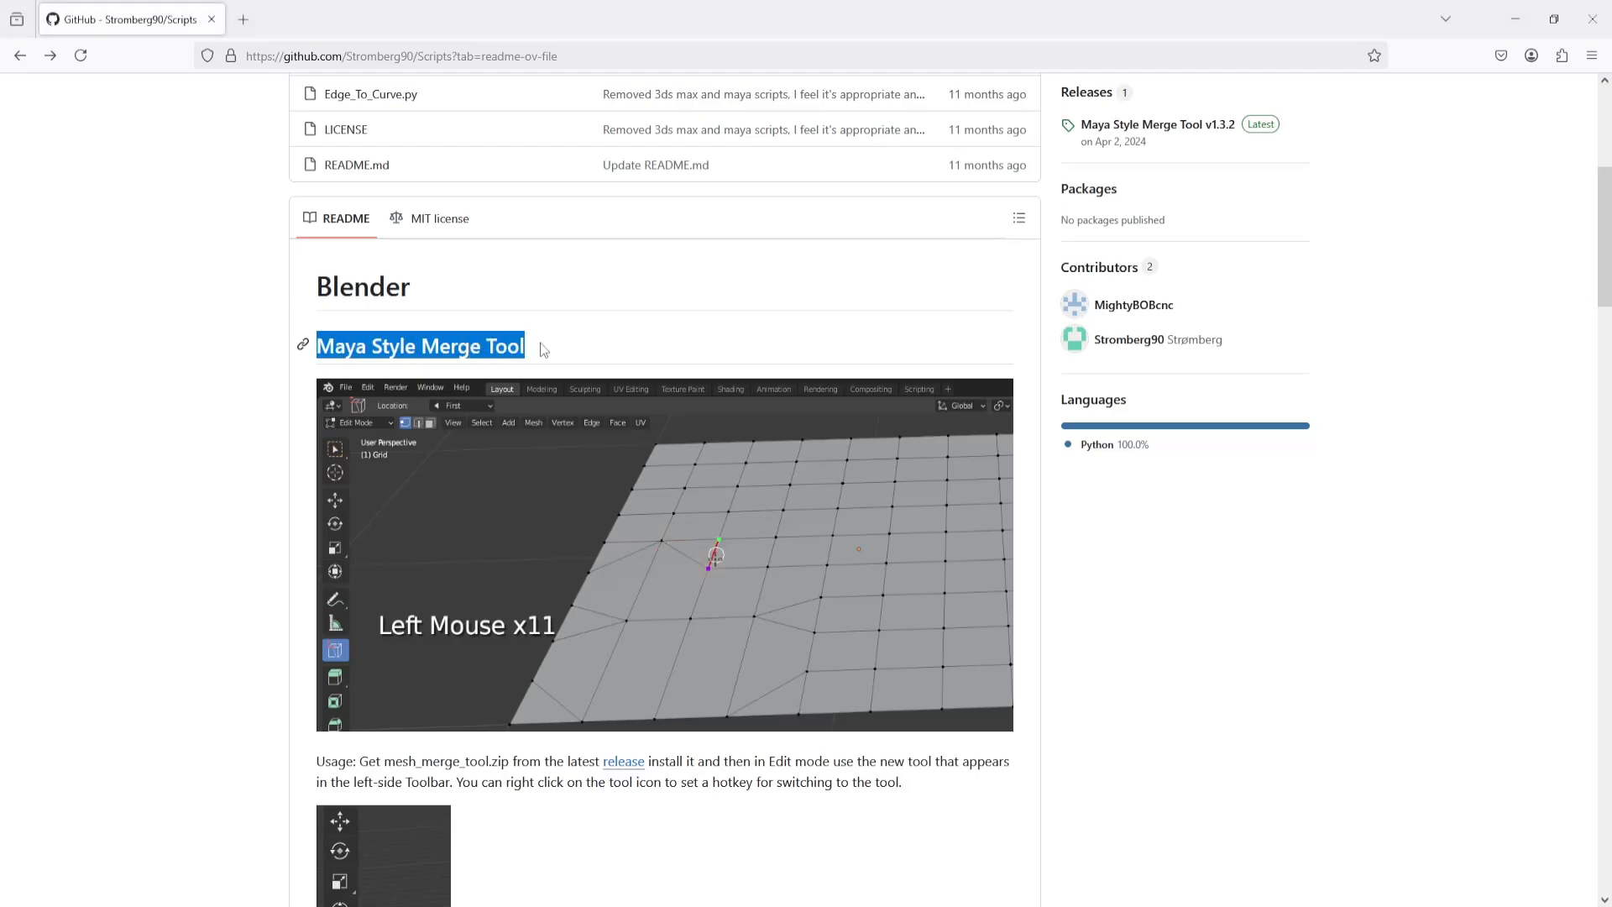
# - Scroll the Scripts README through the Maya Style Merge Tool section to its usage and preferences notes
pyautogui.scroll(-3)
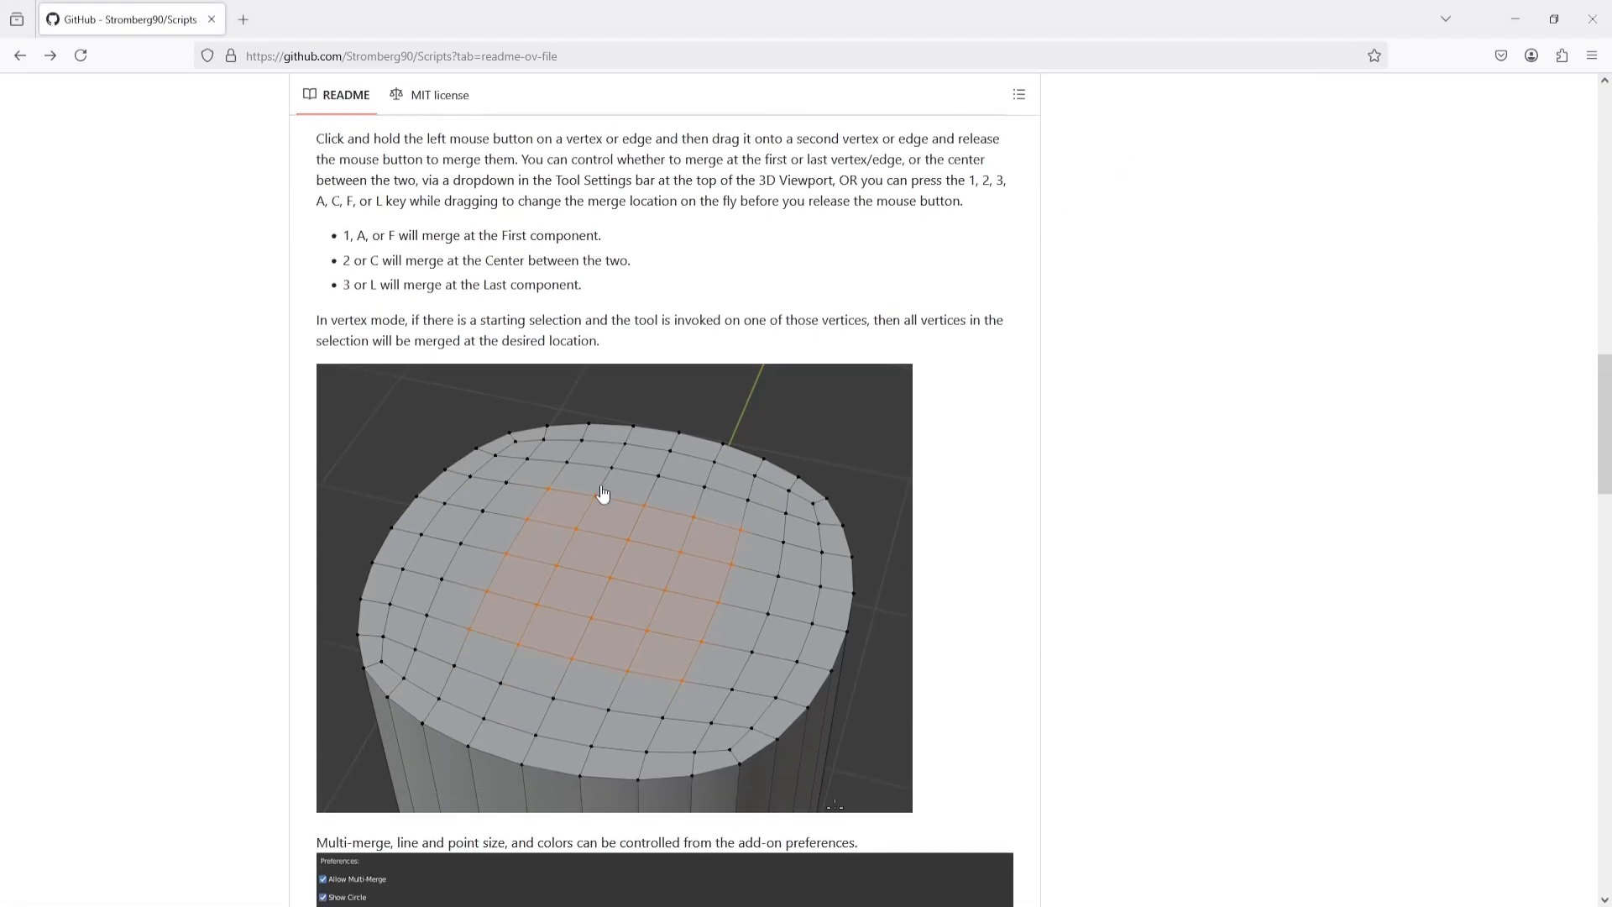
pyautogui.scroll(-3)
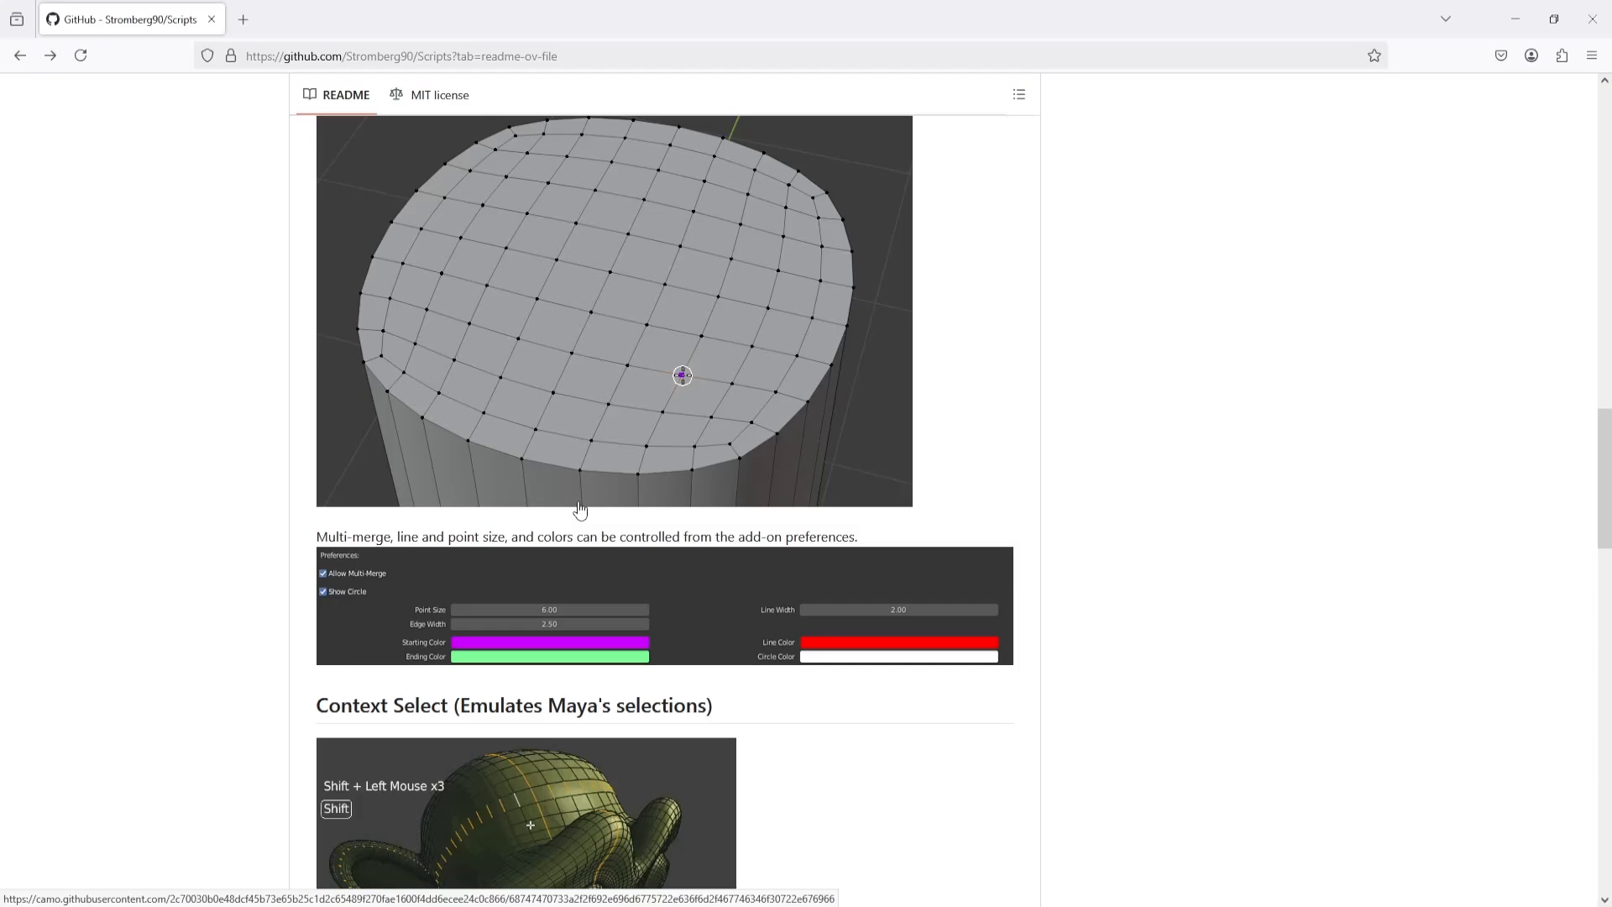
pyautogui.scroll(-3)
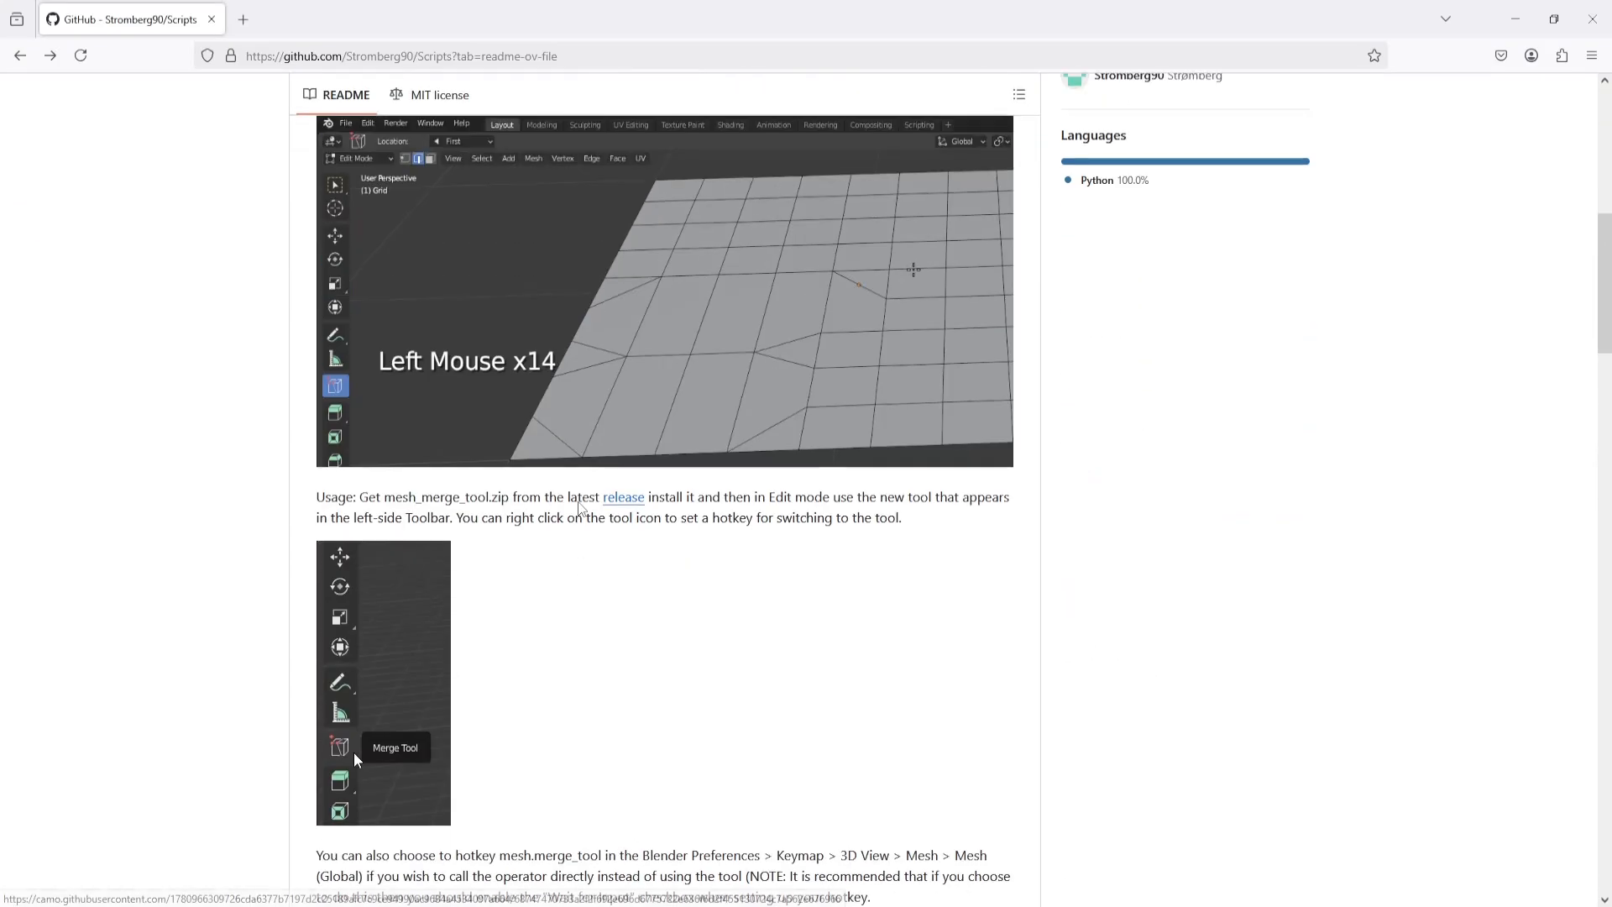
pyautogui.click(625, 498)
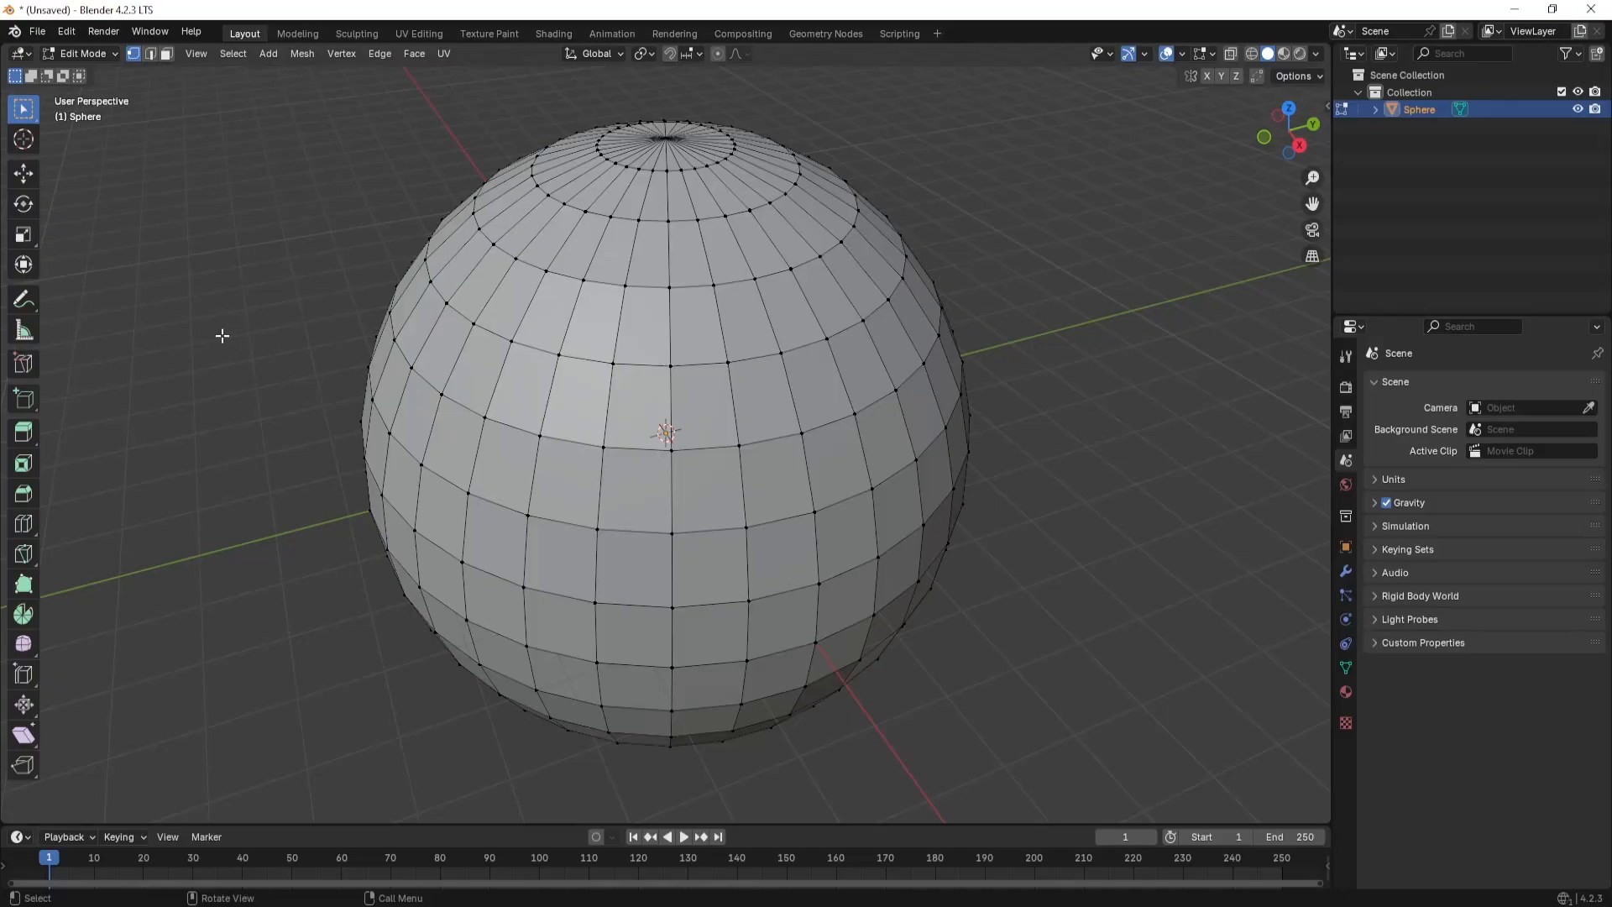
# - Activate the Merge Tool in the toolbar to merge vertices on the UV sphere
pyautogui.click(23, 363)
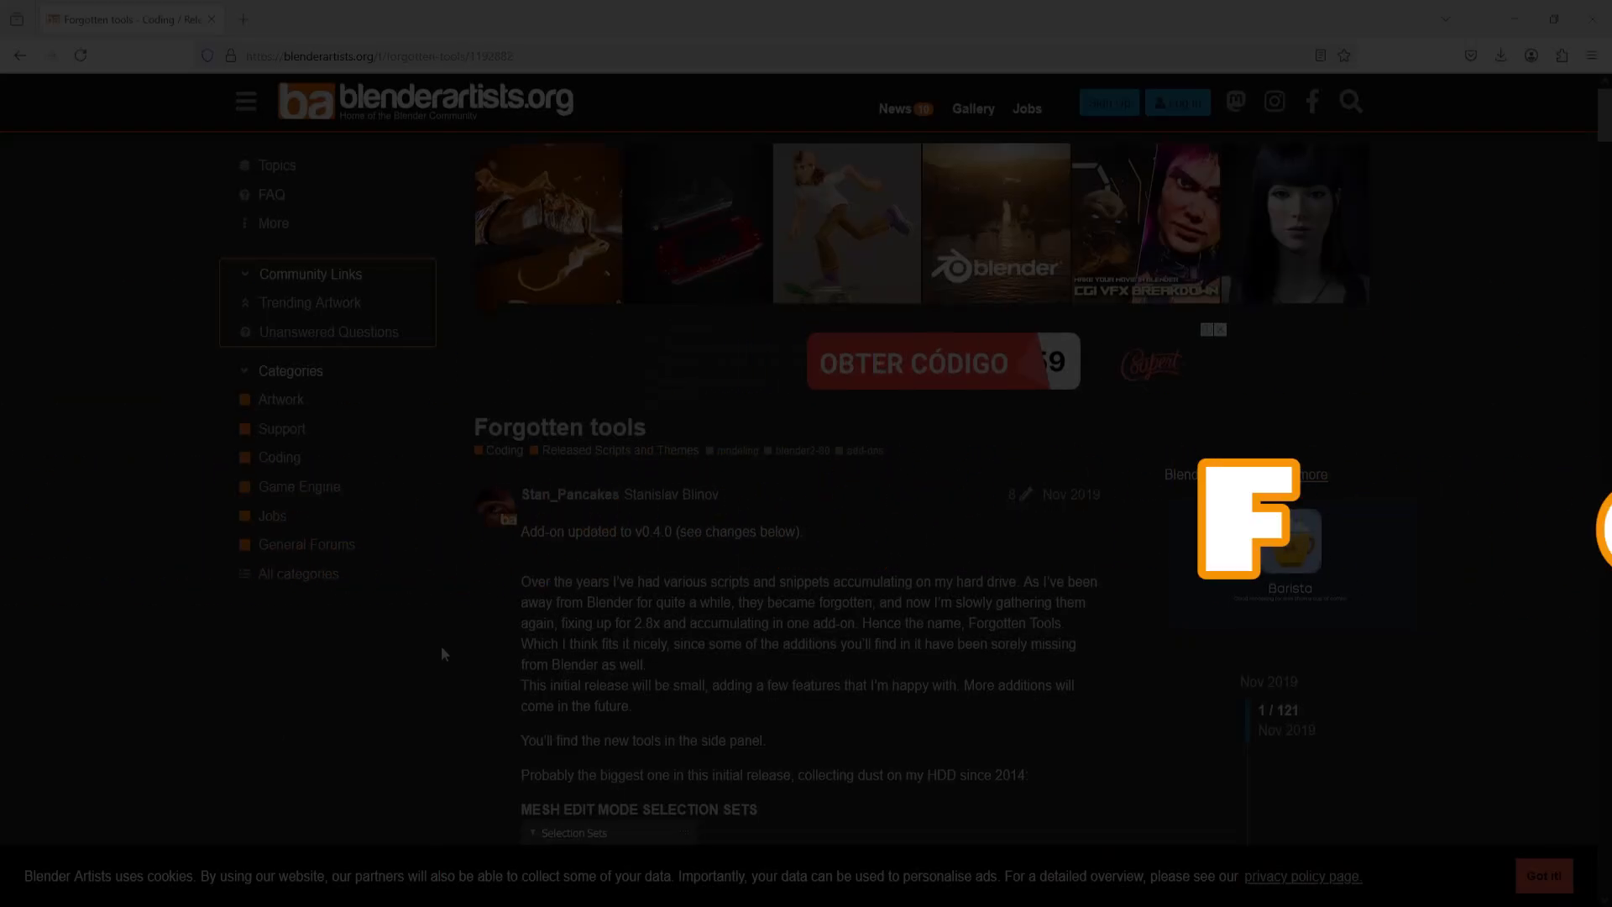
# - Scroll the Forgotten tools forum post through its tool descriptions to Mesh Edit Mode Selection Sets
pyautogui.scroll(-3)
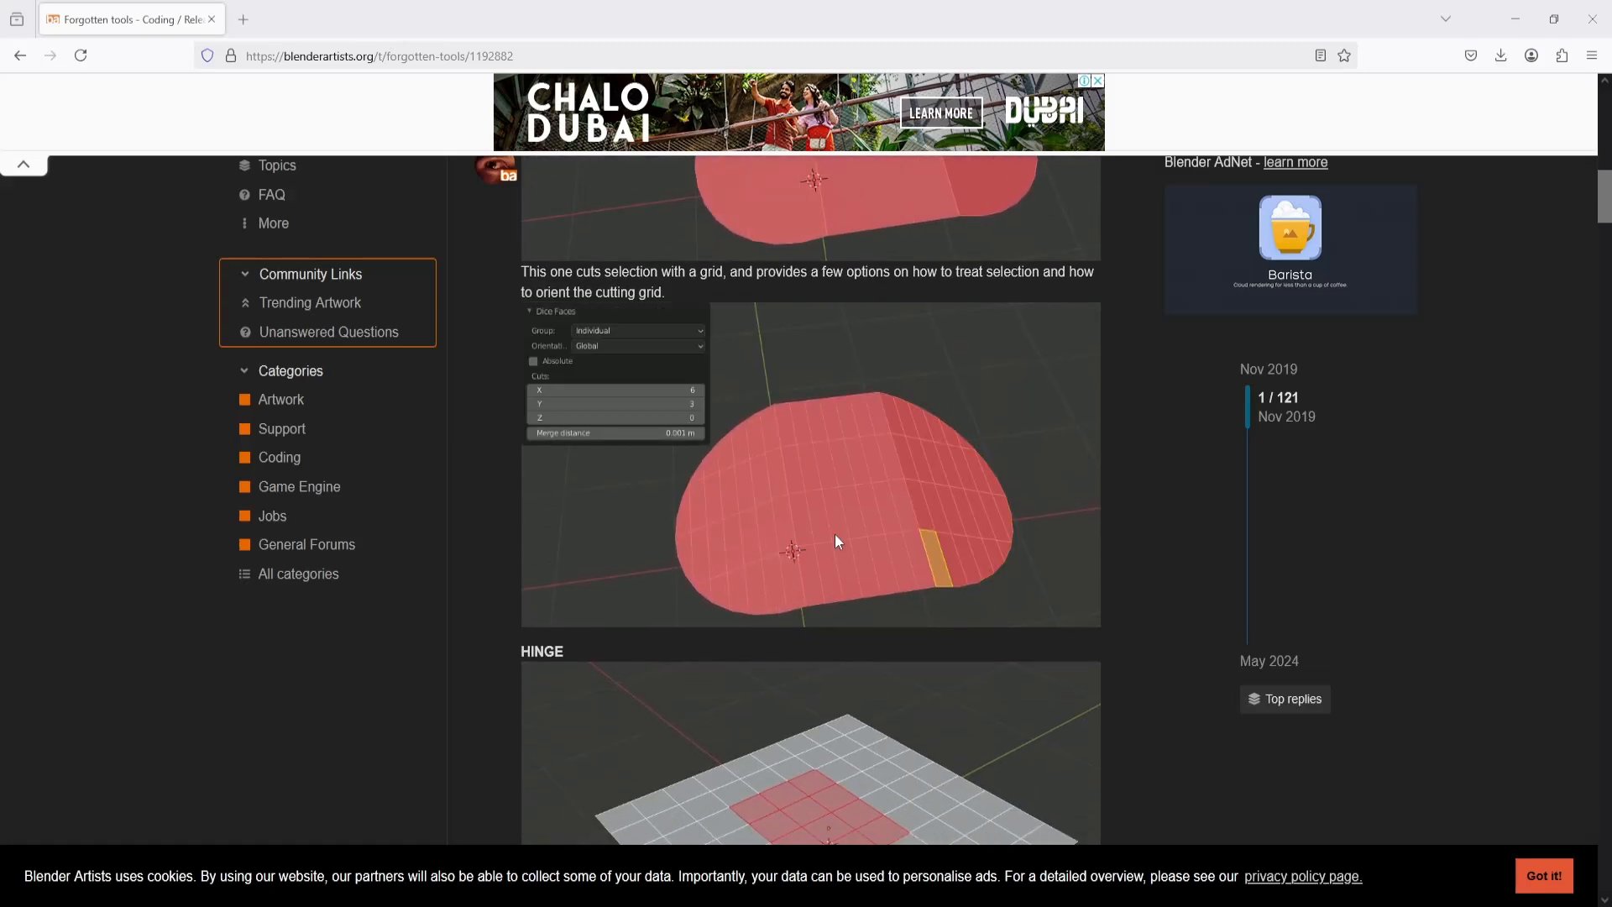
pyautogui.scroll(-3)
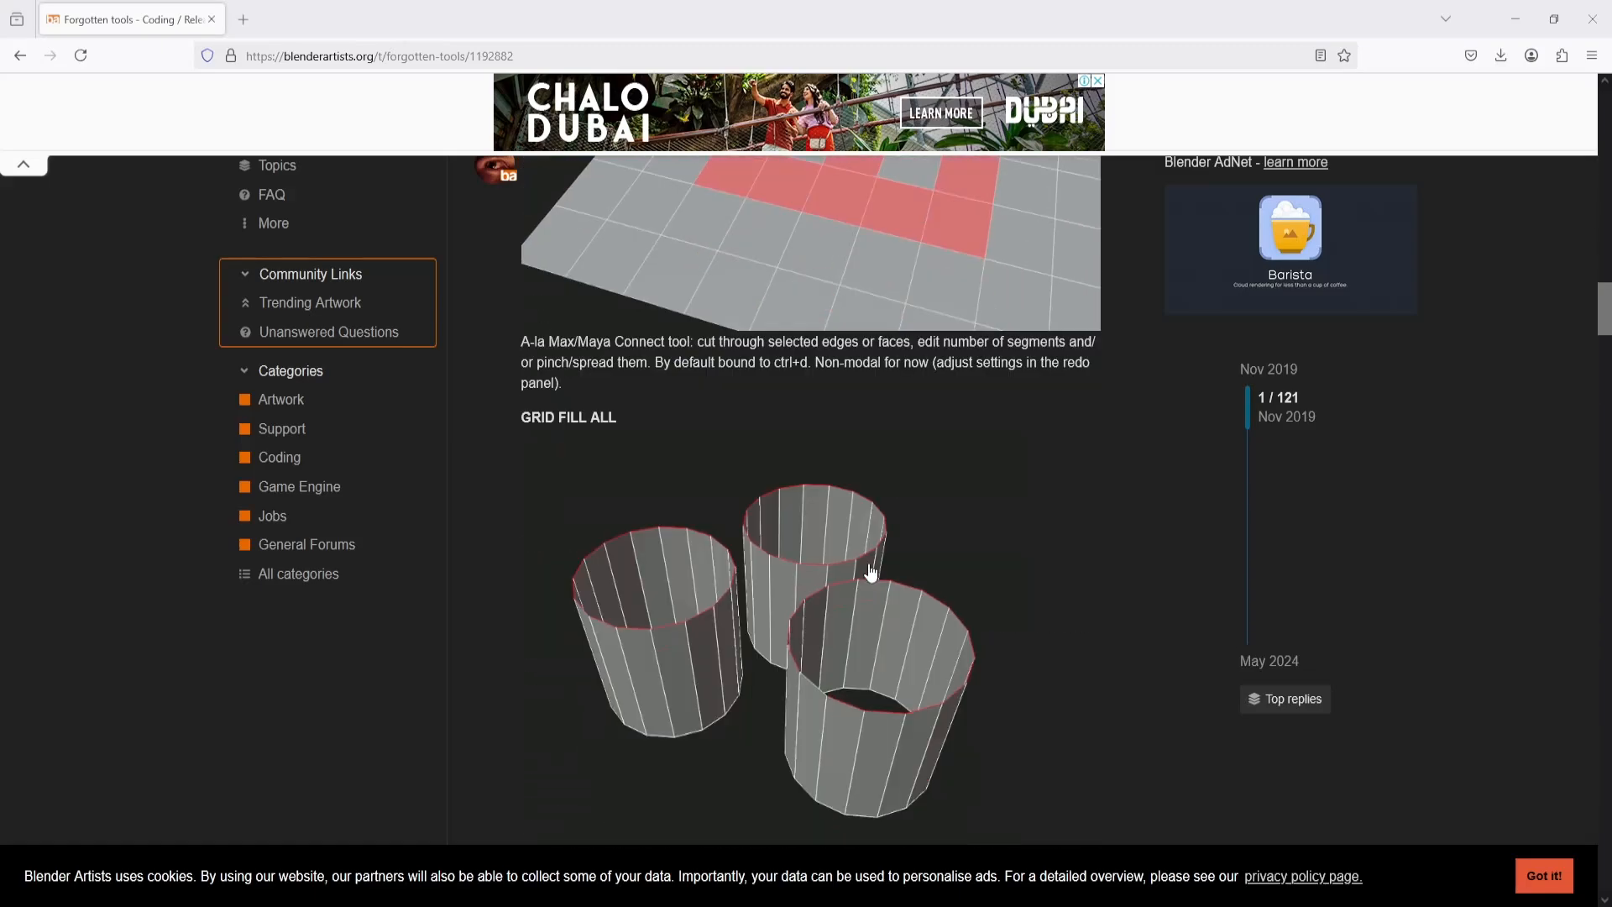
pyautogui.scroll(-3)
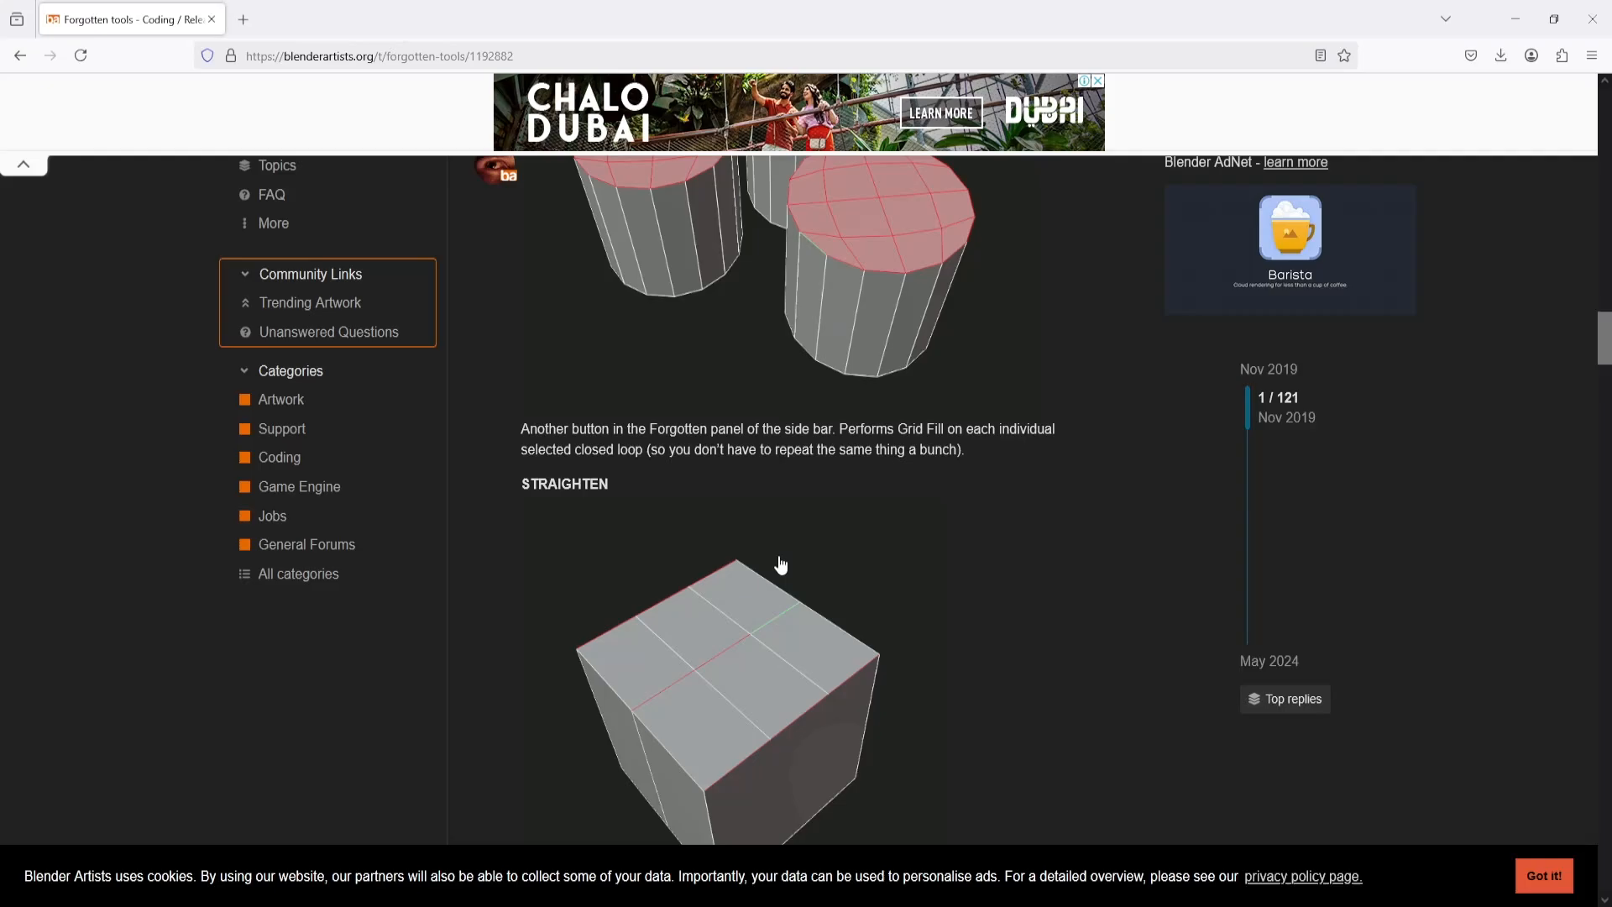
pyautogui.scroll(-3)
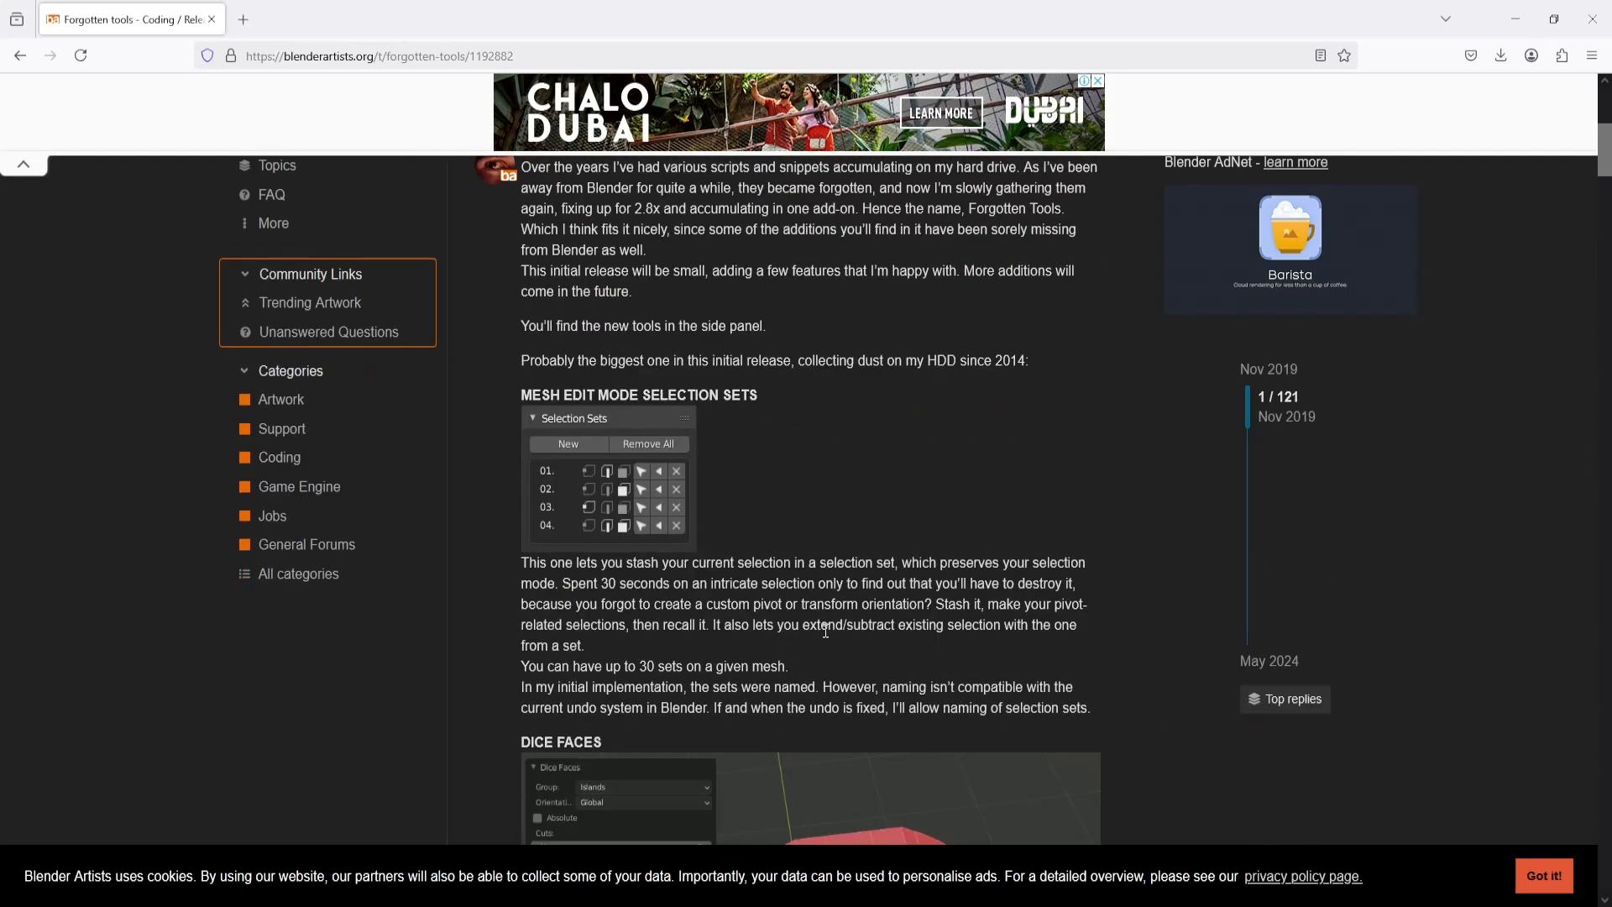
pyautogui.scroll(-3)
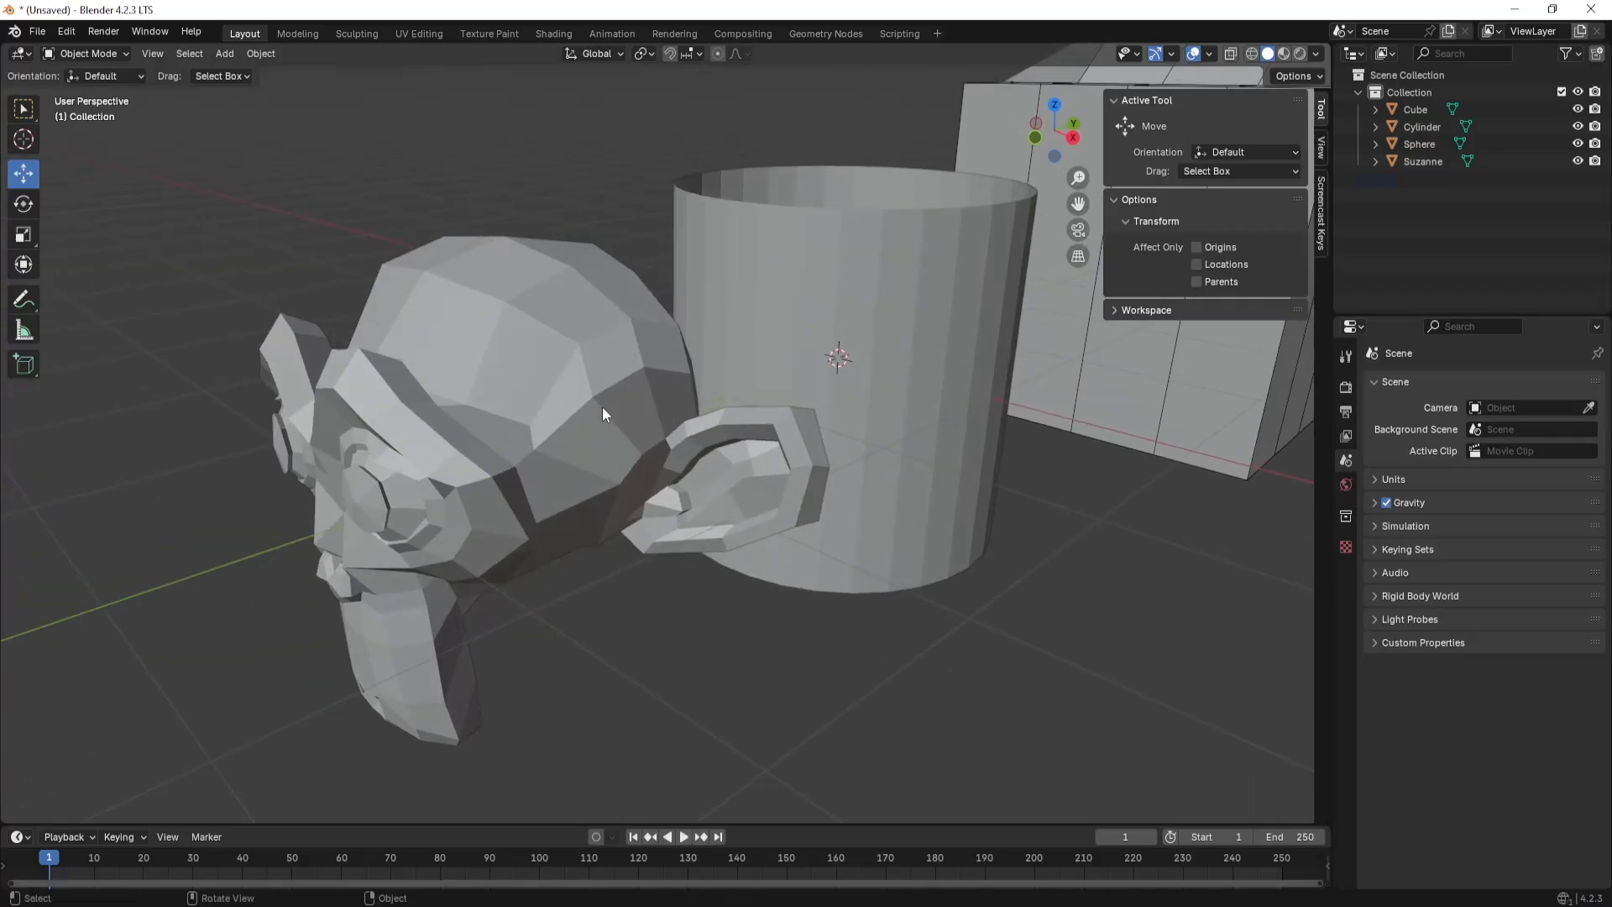
# - Enter Edit Mode on the monkey head and show the Forgotten panel with Connect Spread, Dice Faces and Grid Fill All
pyautogui.press('Tab')
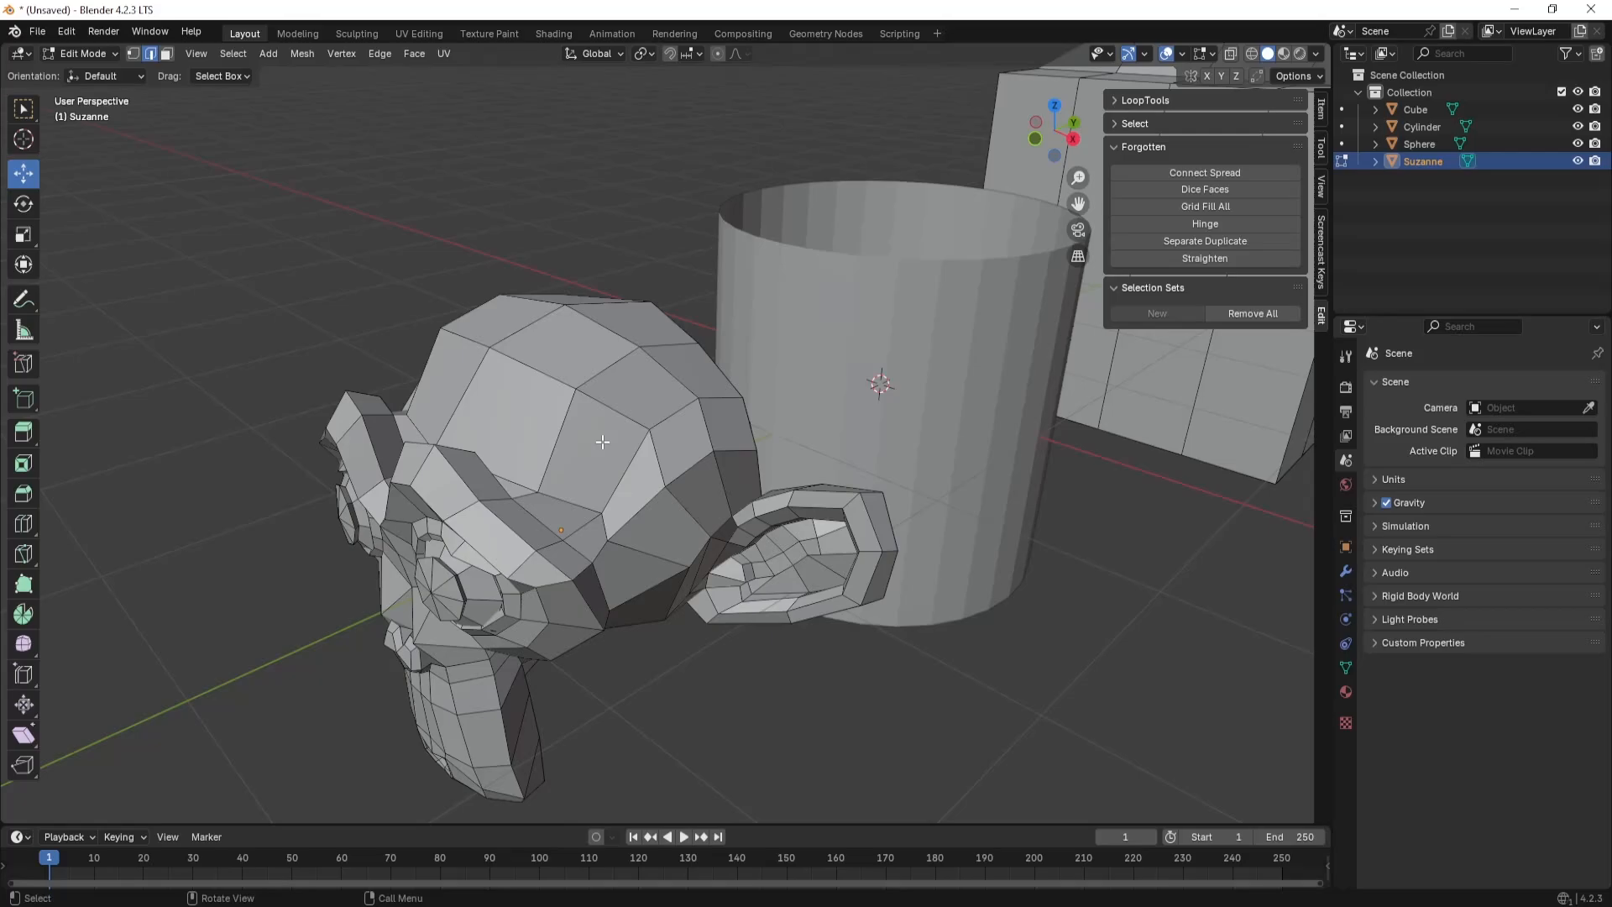
pyautogui.click(1204, 171)
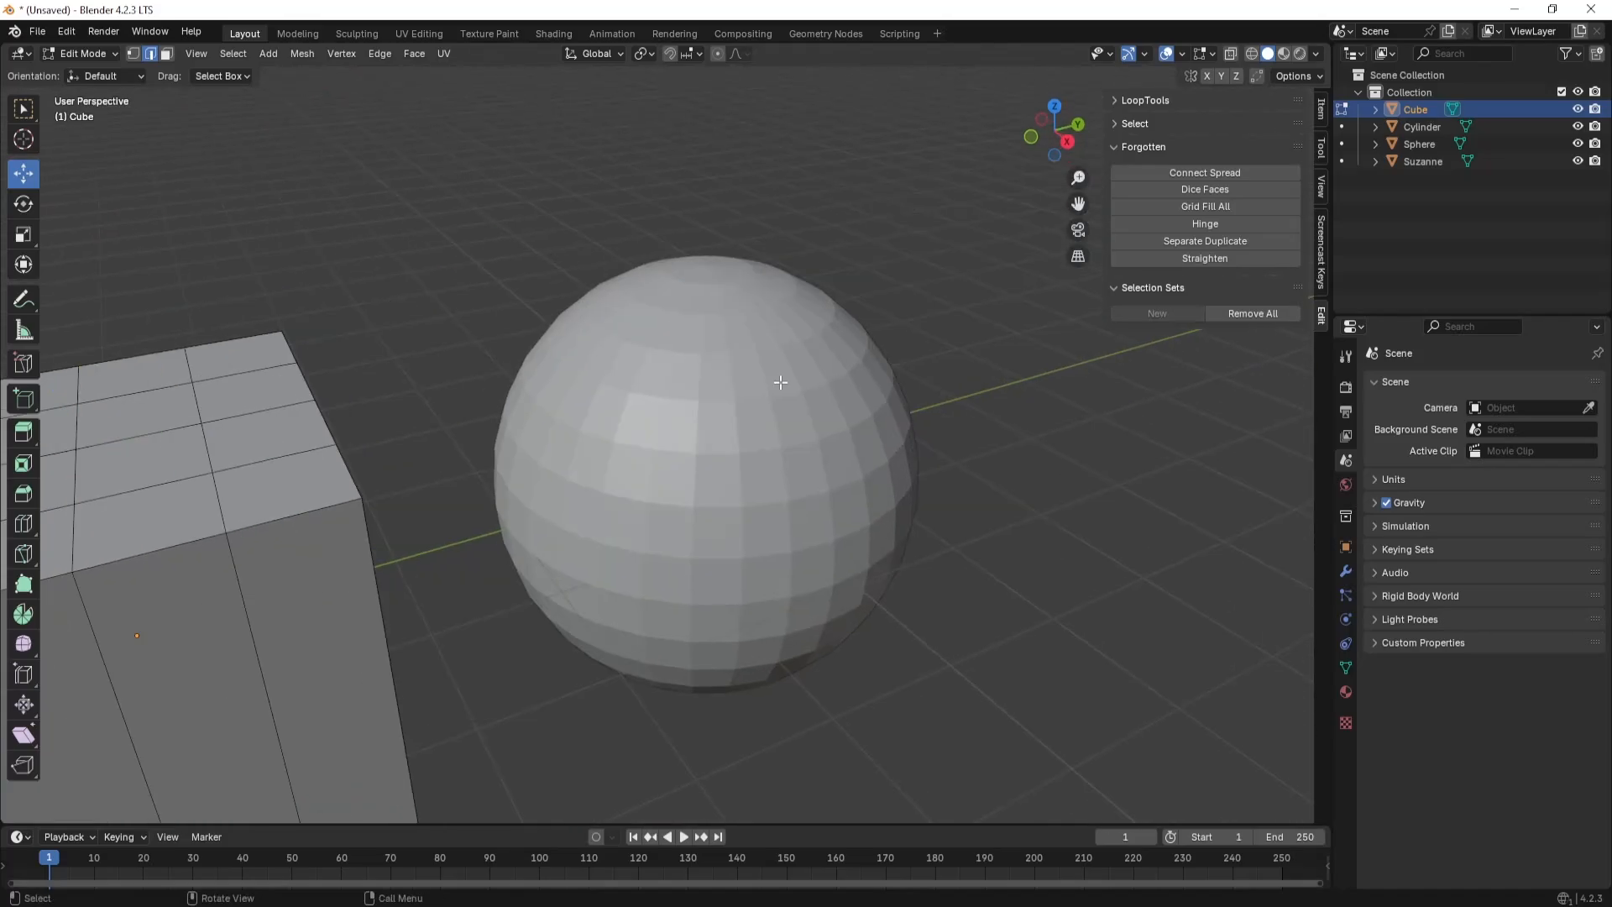
pyautogui.click(1419, 145)
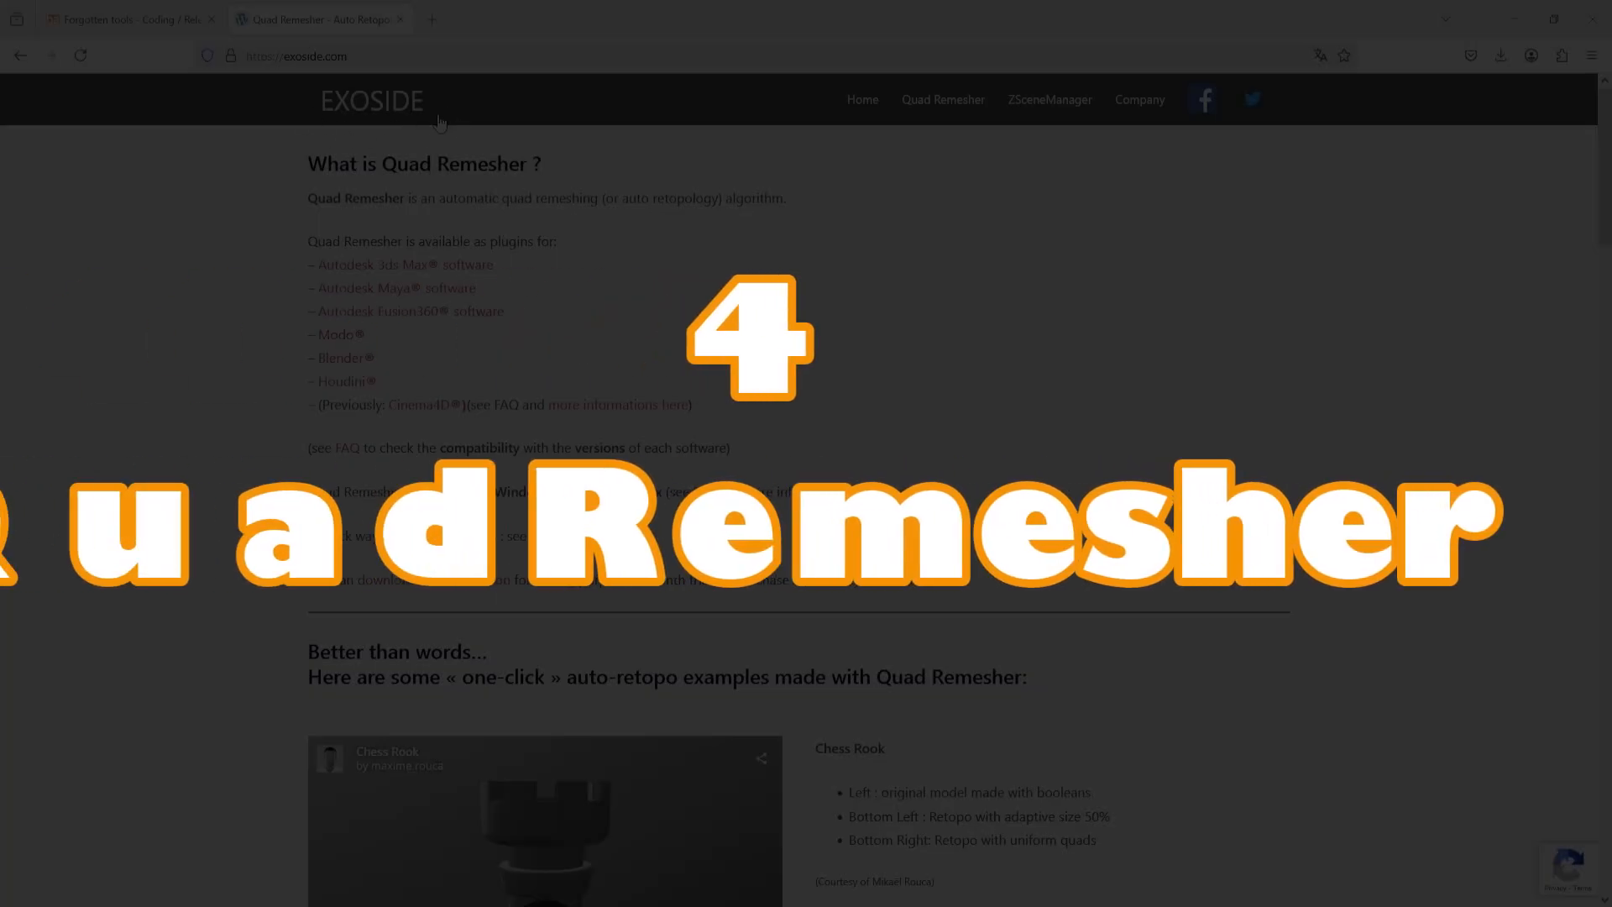
pyautogui.scroll(-3)
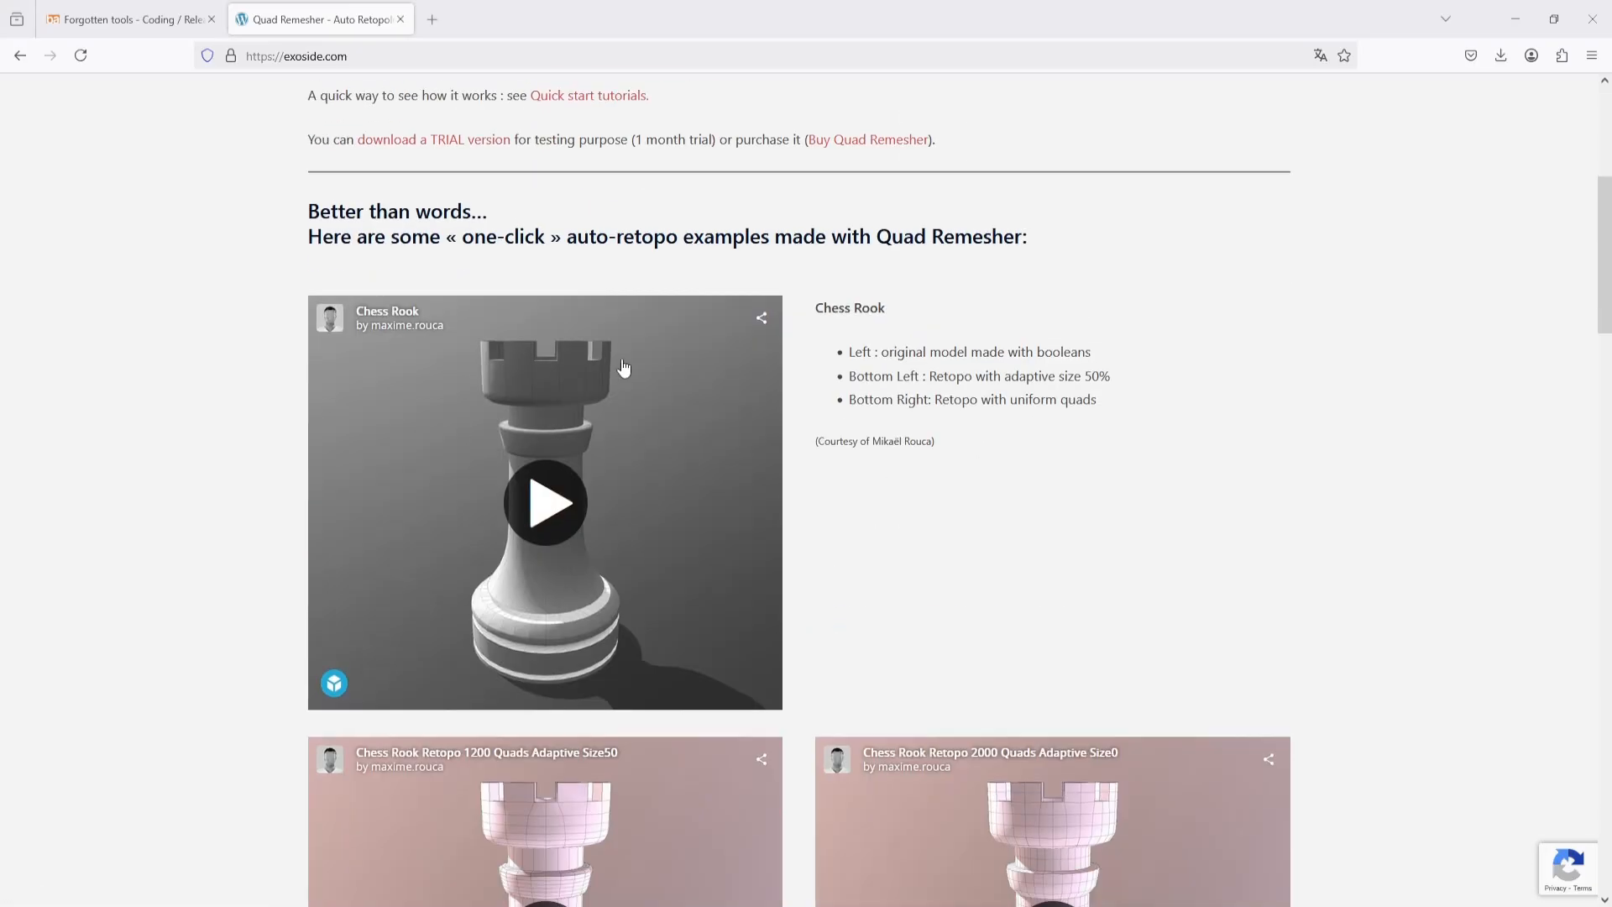
pyautogui.scroll(-3)
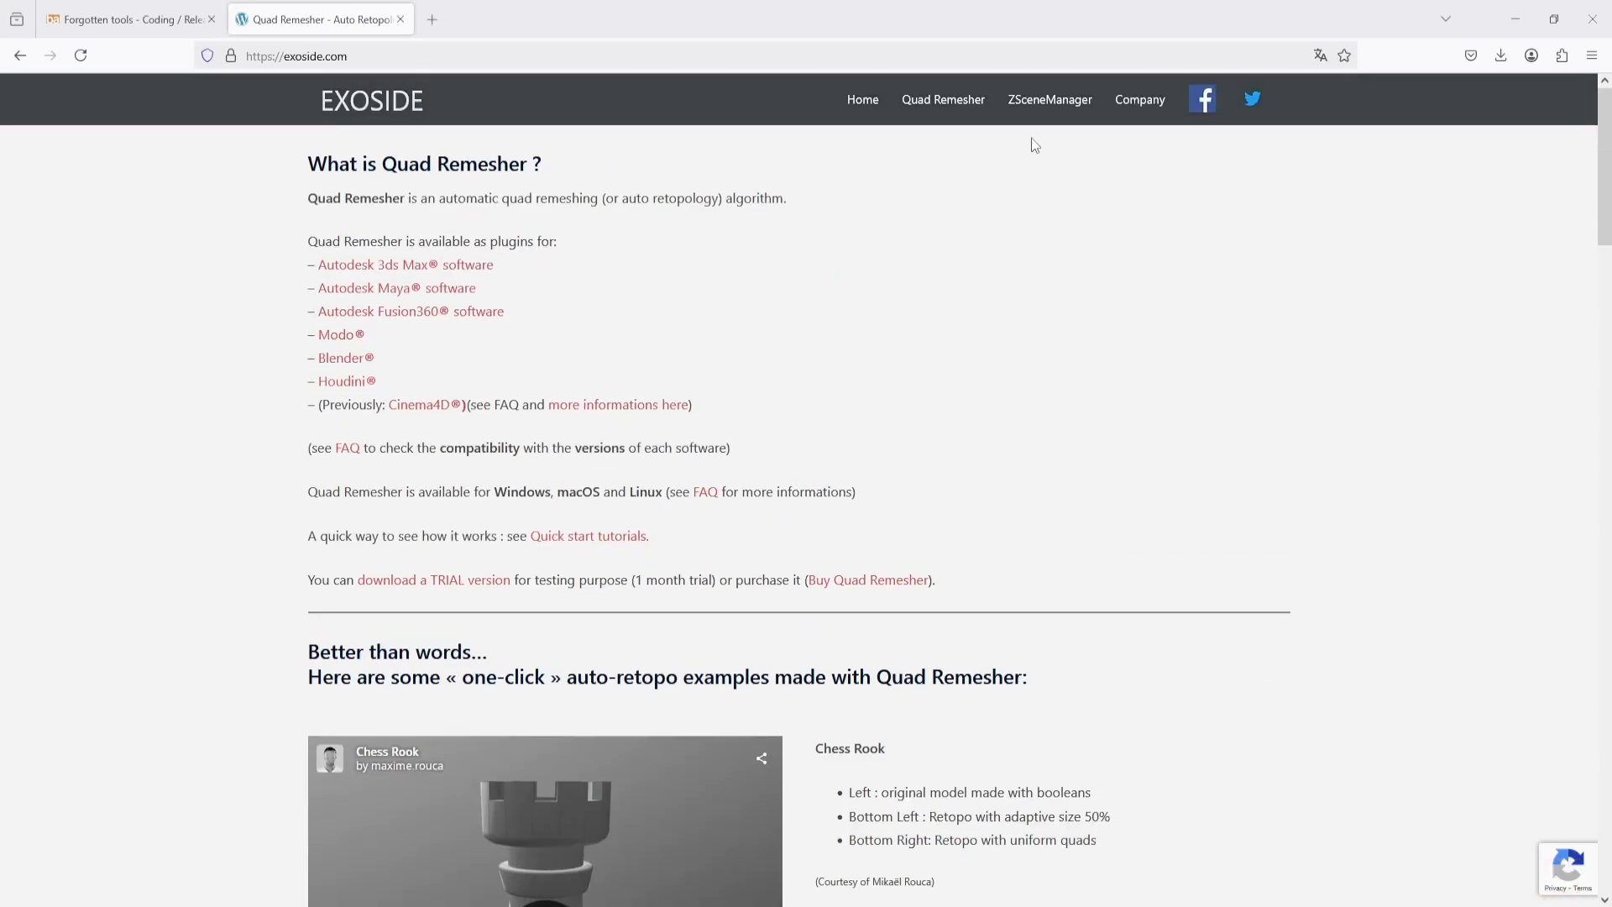
pyautogui.click(423, 579)
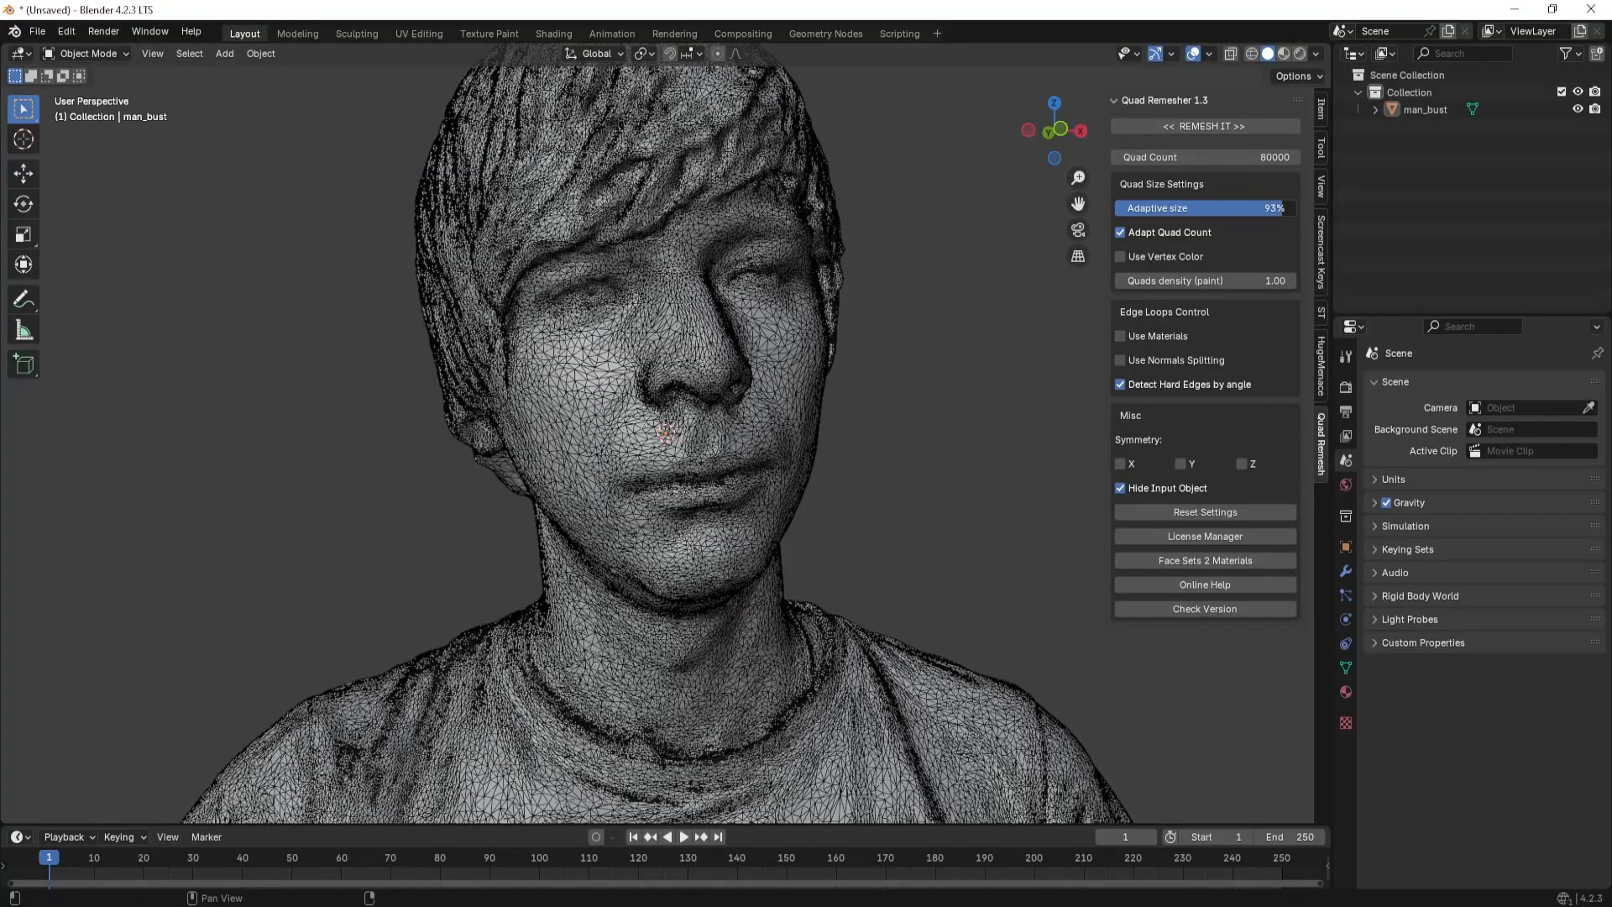
# - Show the Quad Remesher 1.3 settings for the man_bust model in the sidebar's Quad Remesh tab
pyautogui.click(1206, 126)
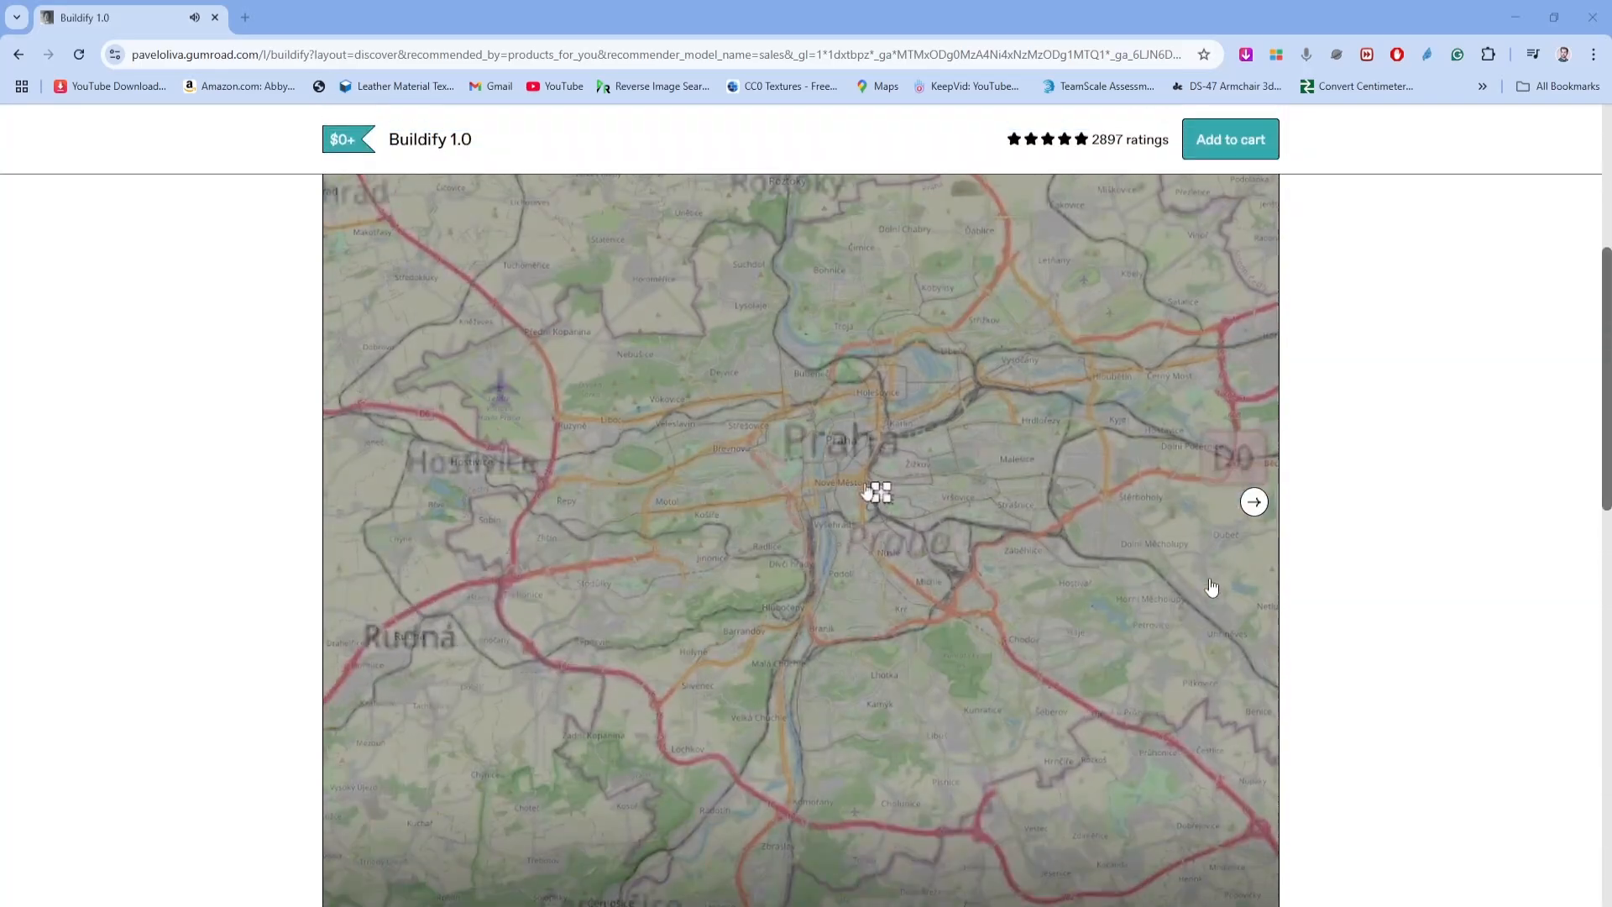
# - Advance the Buildify 1.0 image carousel twice to its node setup and video preview
pyautogui.click(1252, 501)
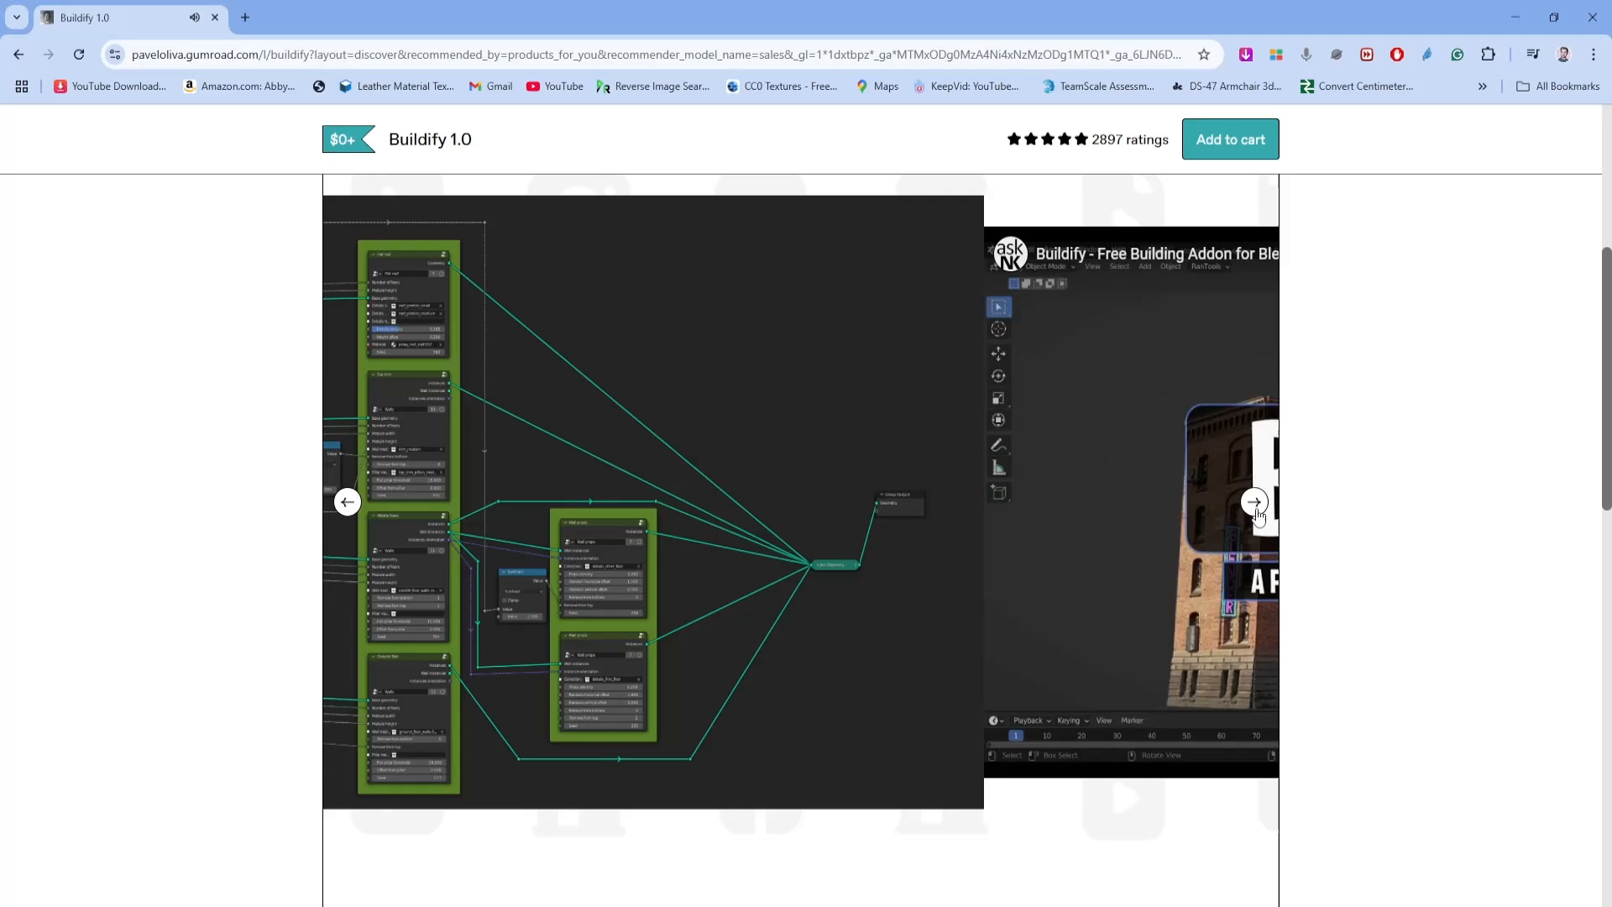
pyautogui.click(1255, 500)
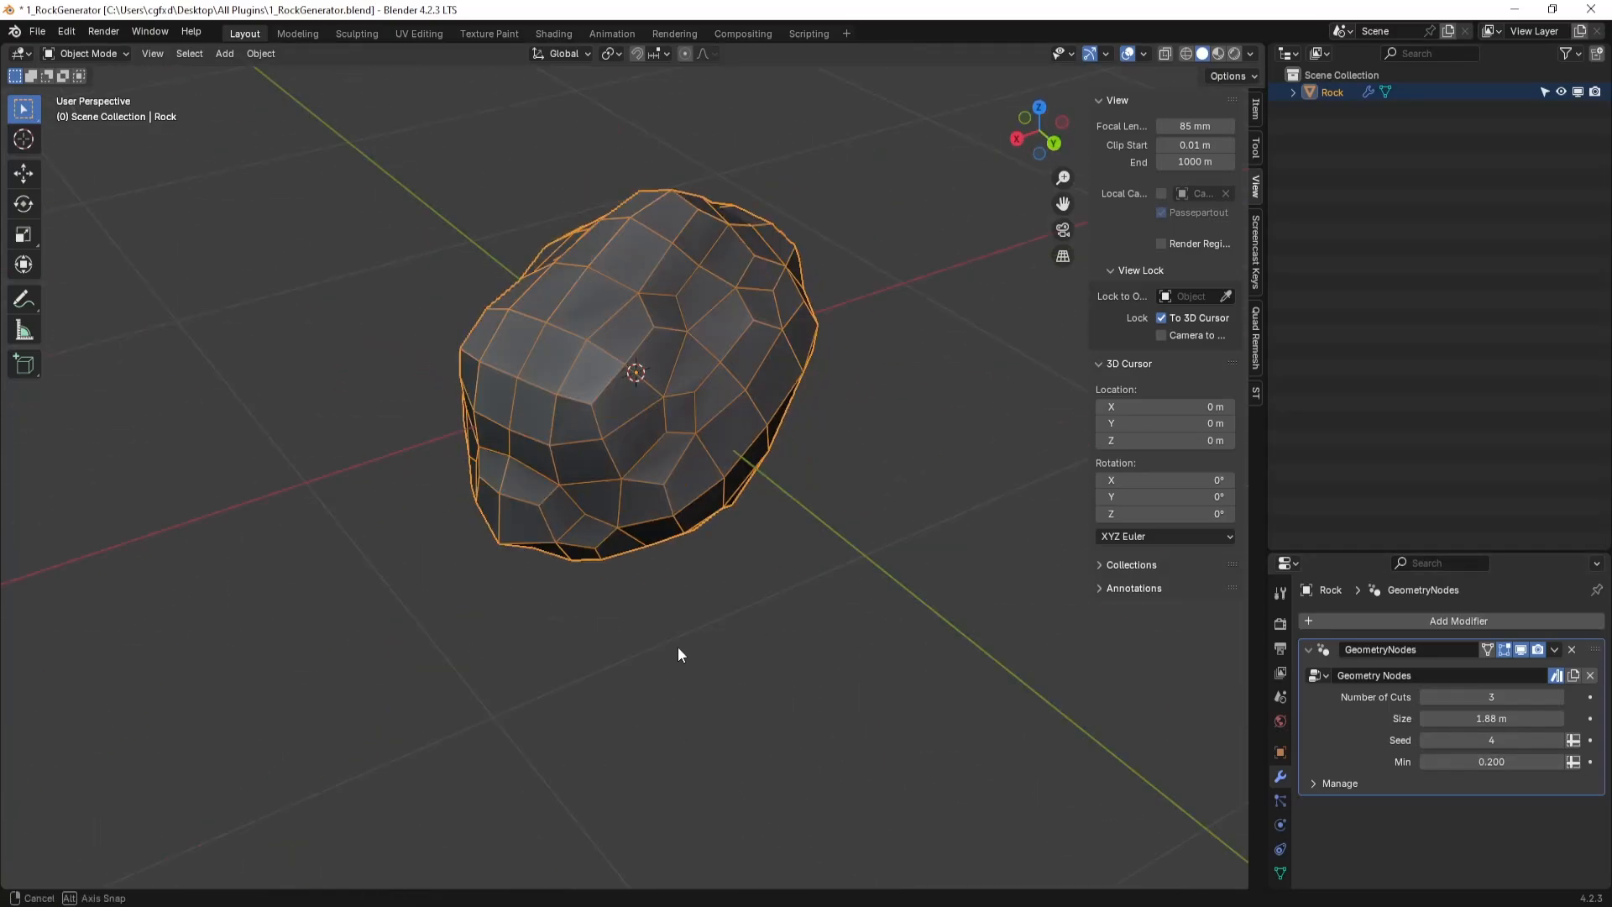
# - Adjust the Rock's Geometry Nodes inputs toward 3 cuts, 1.88 m size, seed 4 and min 0.200
pyautogui.click(1491, 697)
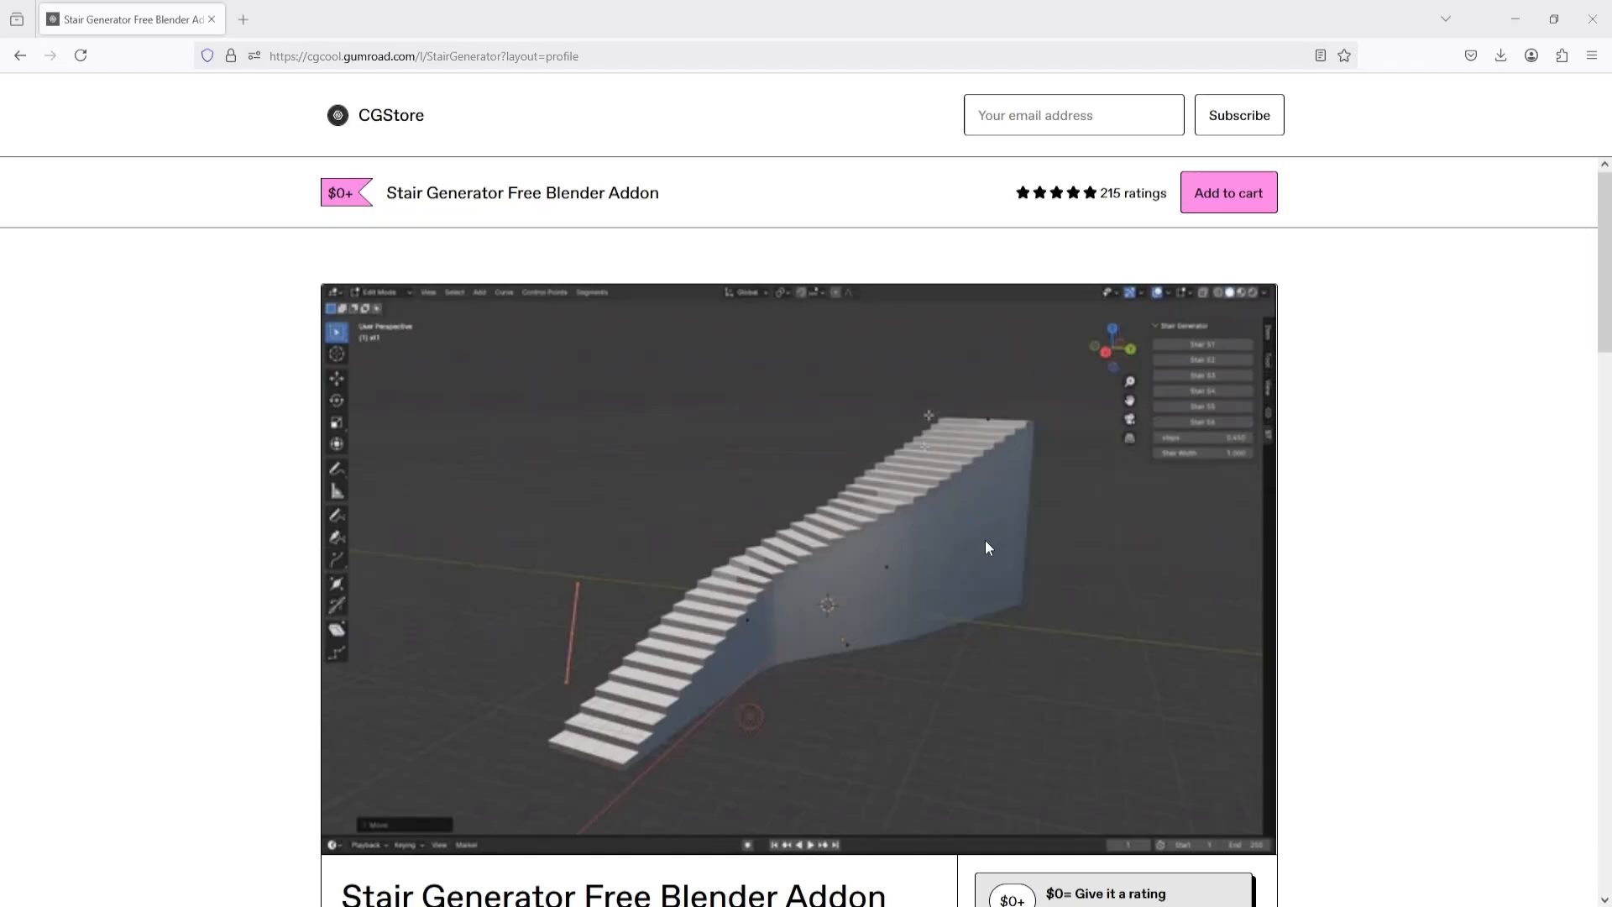
# - Scroll the Stair Generator Gumroad page down to its Ratings and 'What you'll get?' details
pyautogui.scroll(-3)
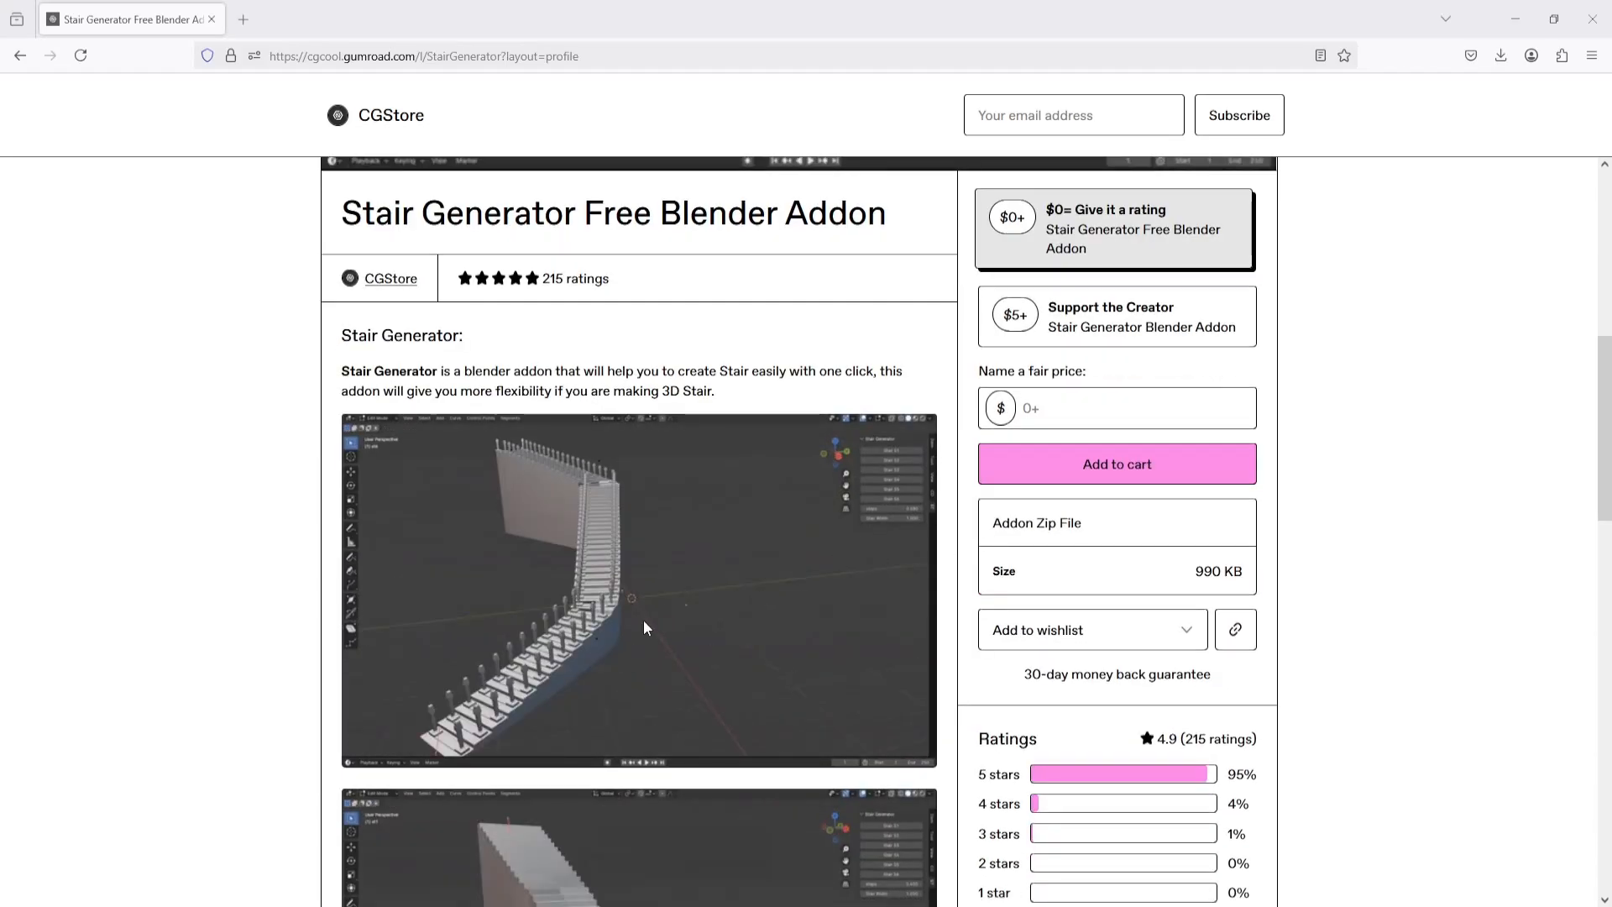
pyautogui.scroll(-3)
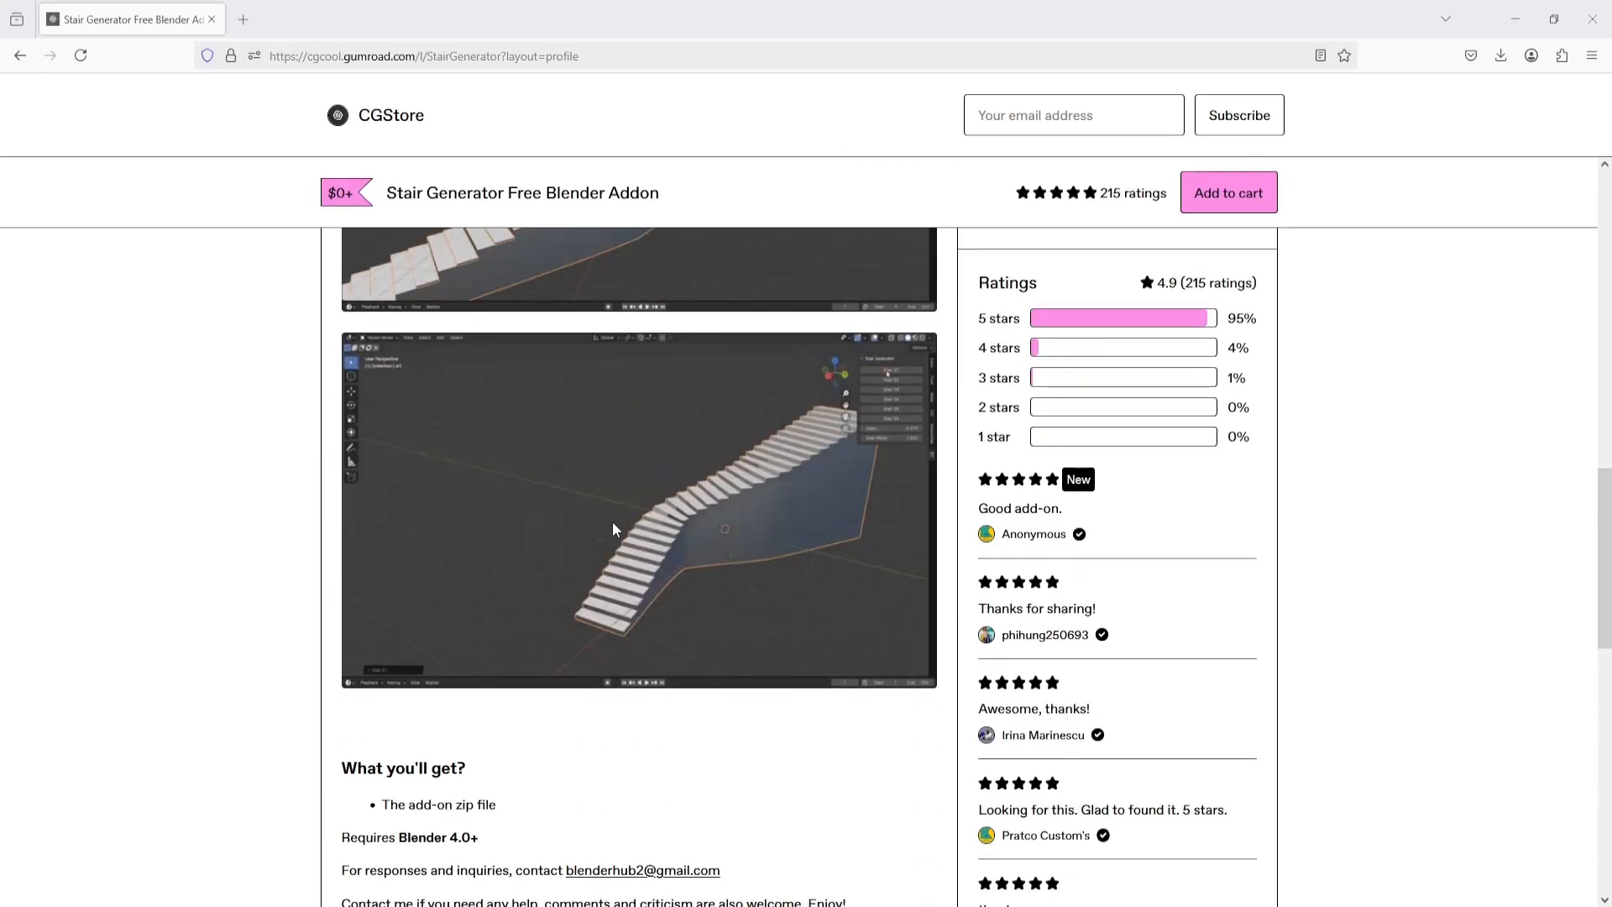
pyautogui.scroll(-3)
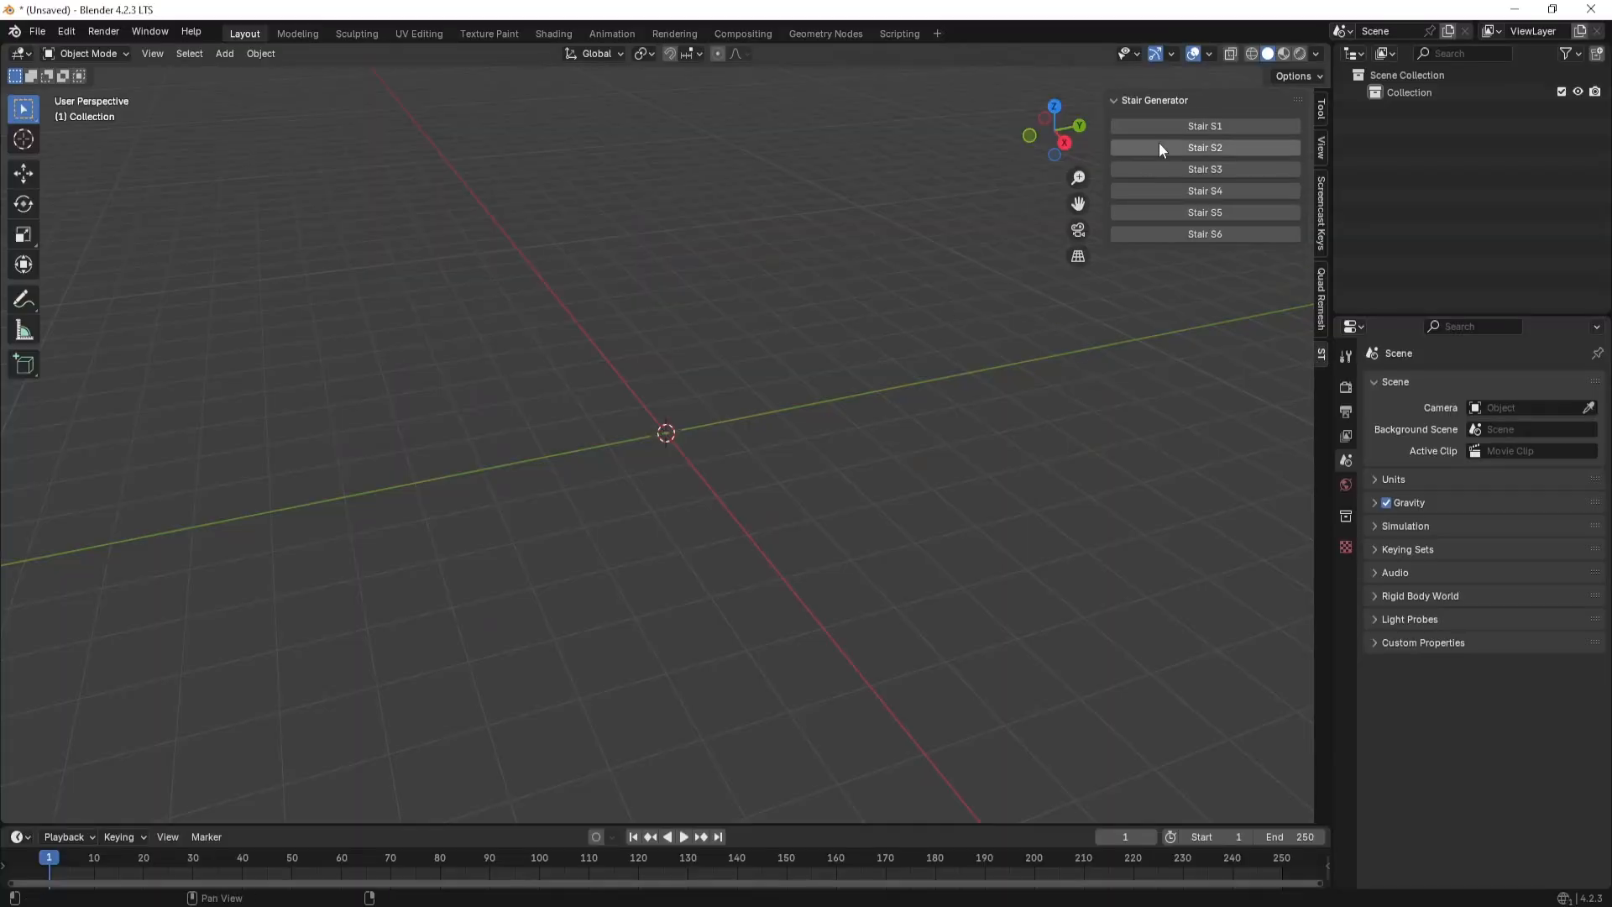
# - Generate the staircases st1 and st6 from the Stair Generator panel and adjust their steps and width
pyautogui.click(1204, 126)
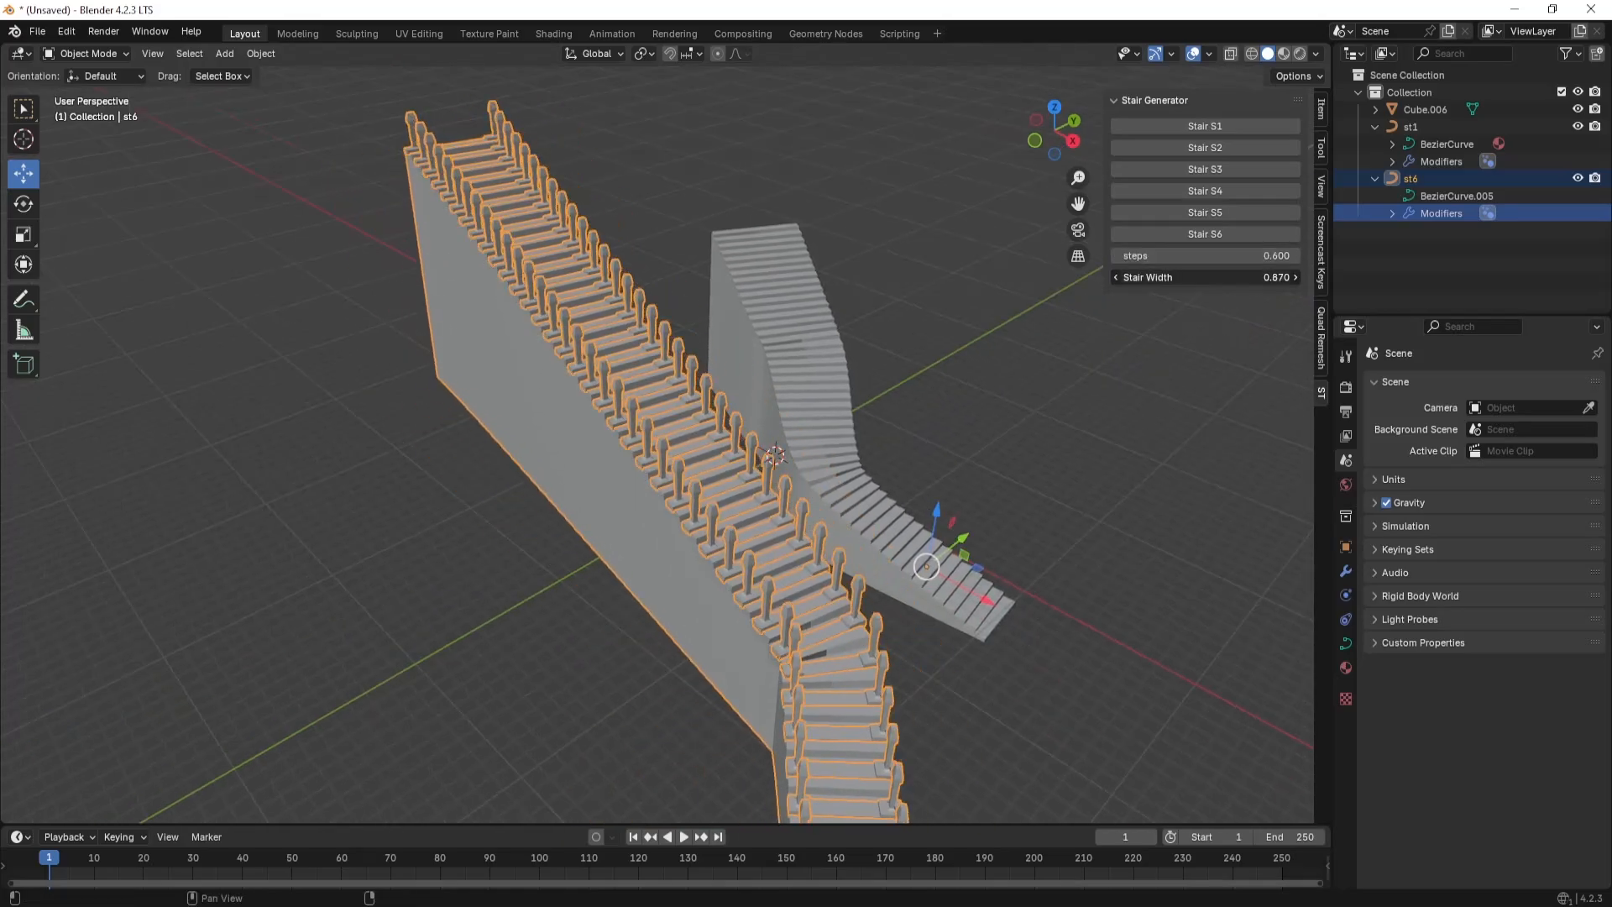
pyautogui.click(1412, 128)
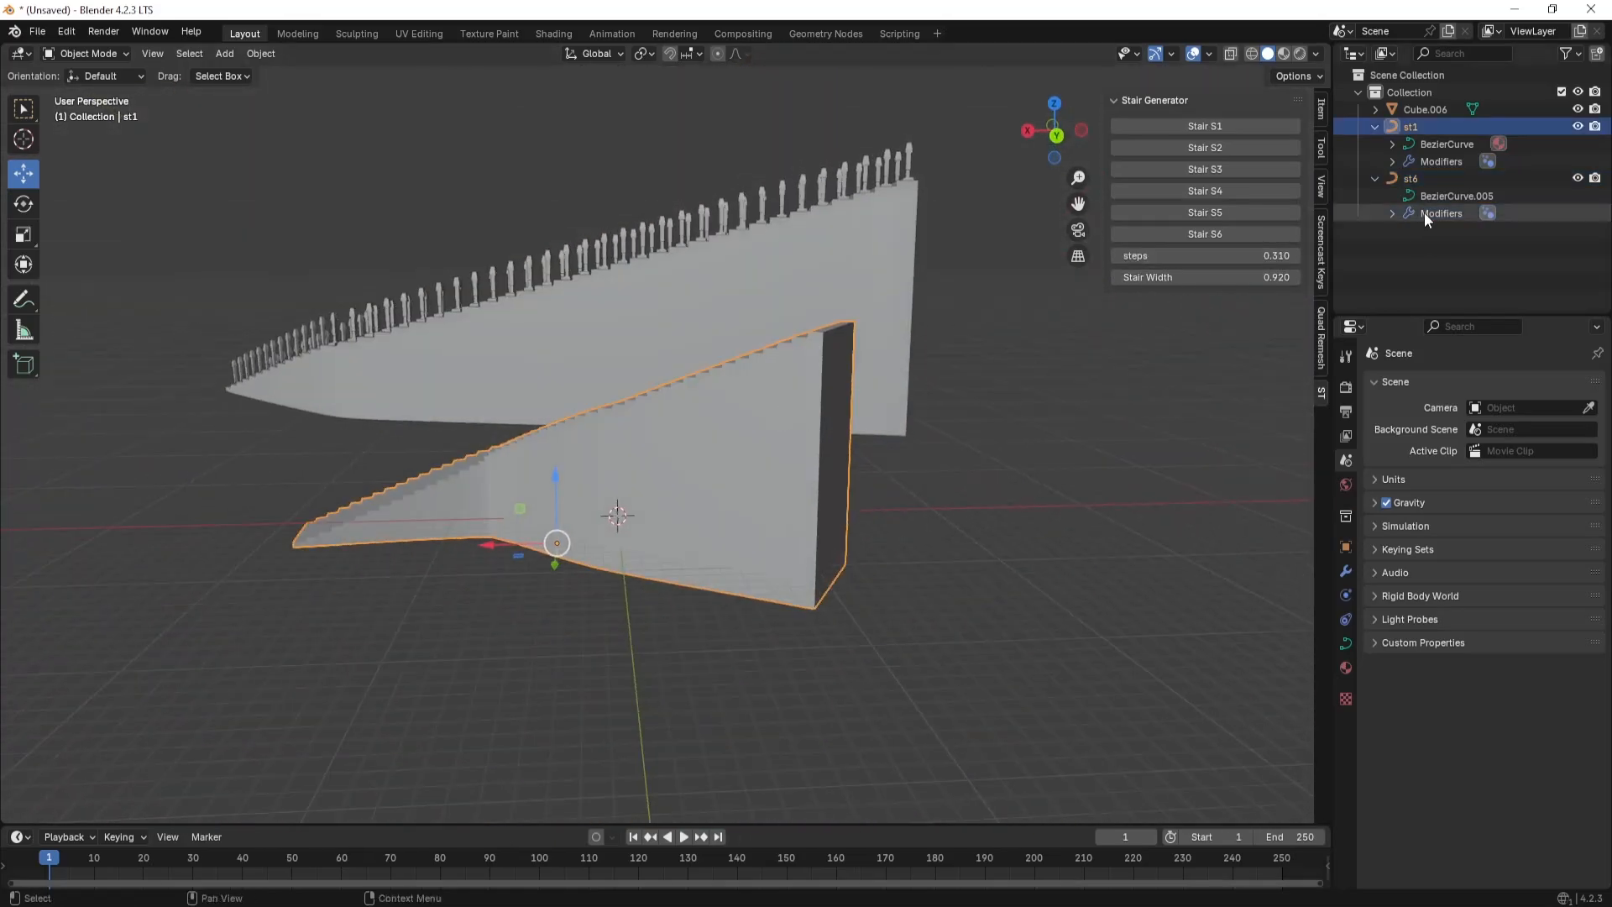